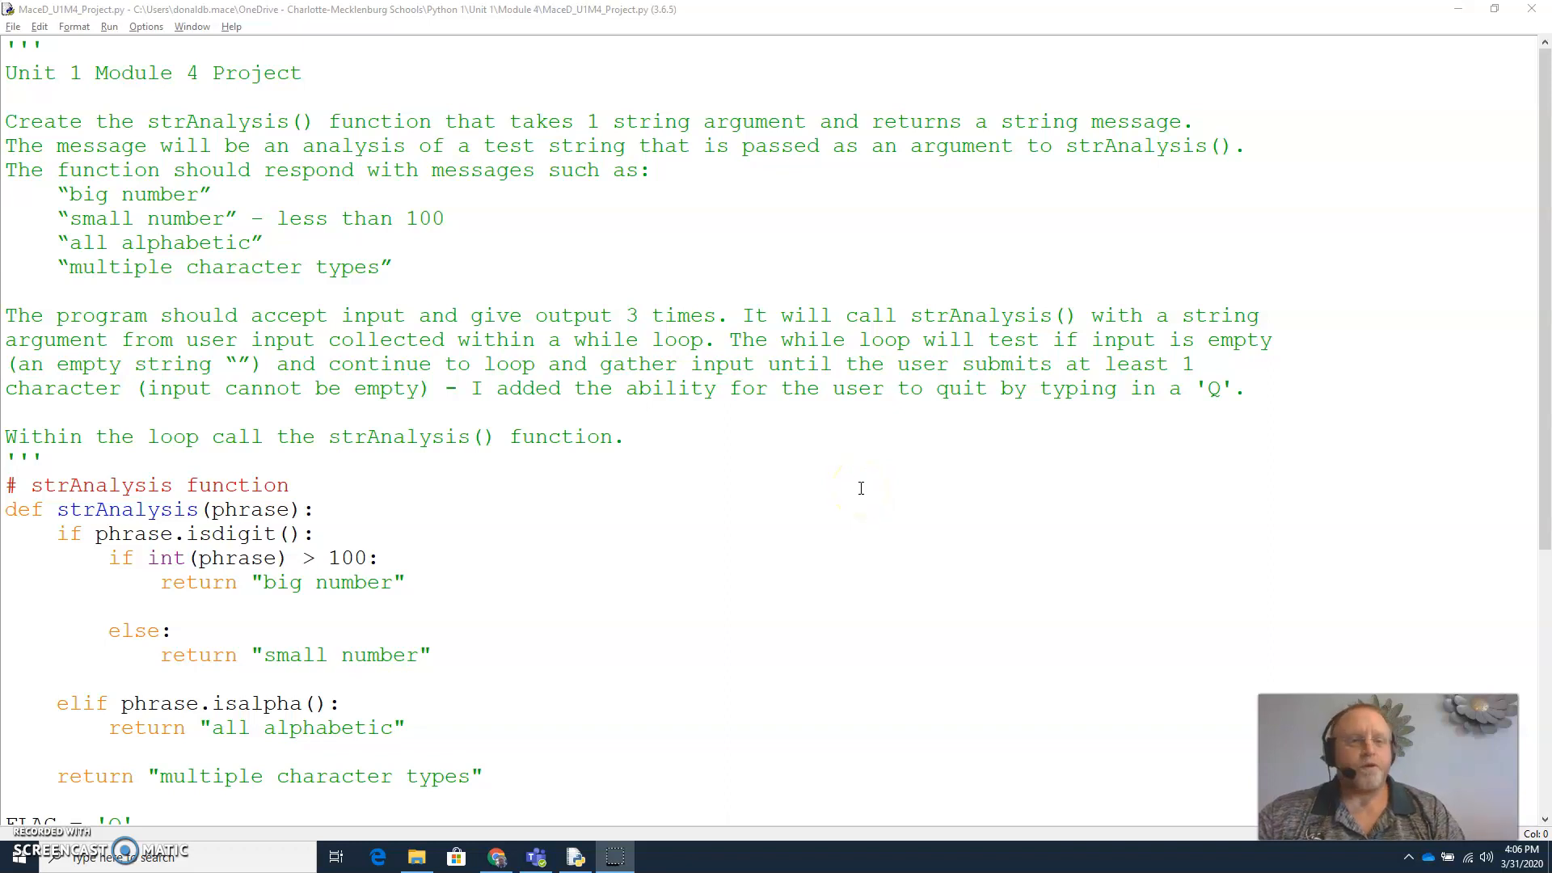
pyautogui.moveTo(1537, 373)
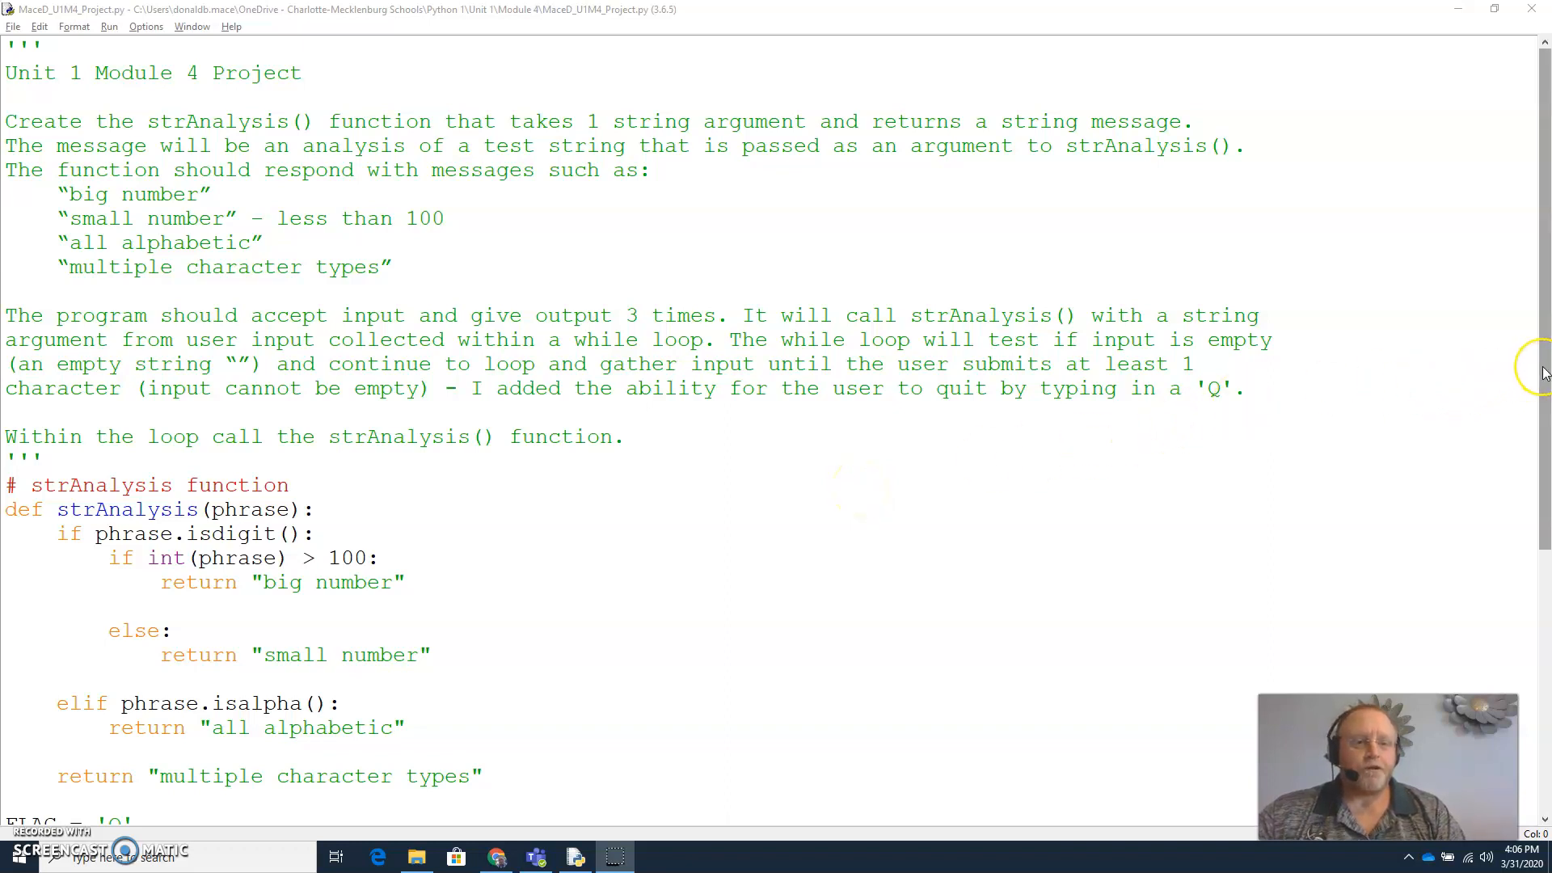
pyautogui.moveTo(1534, 373)
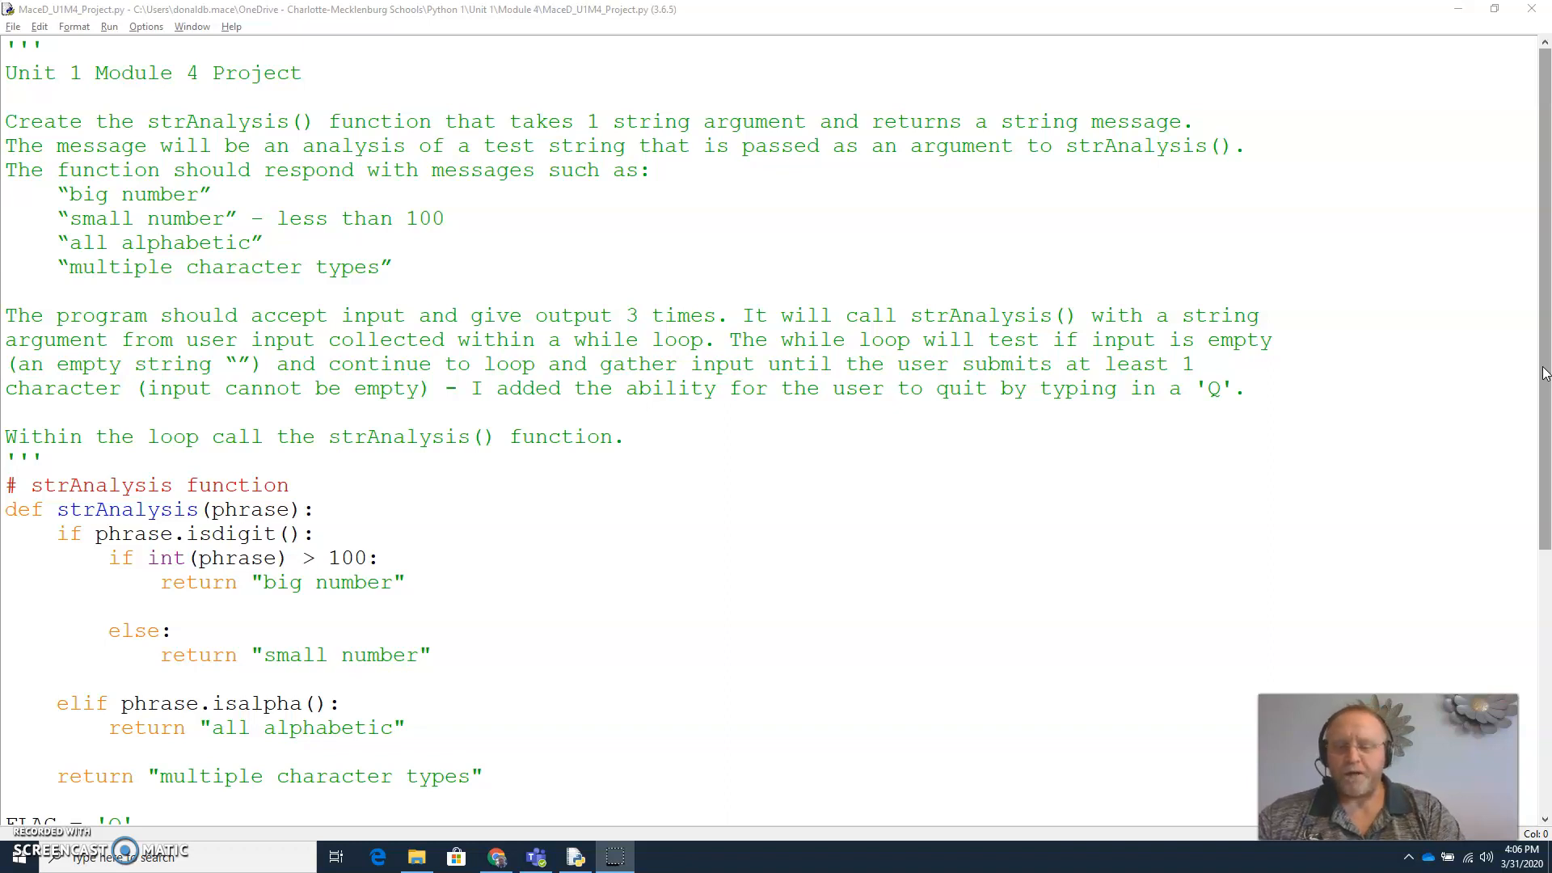
# Run the strAnalysis module and answer the shell's phrase prompt with 123.
pyautogui.scroll(-3)
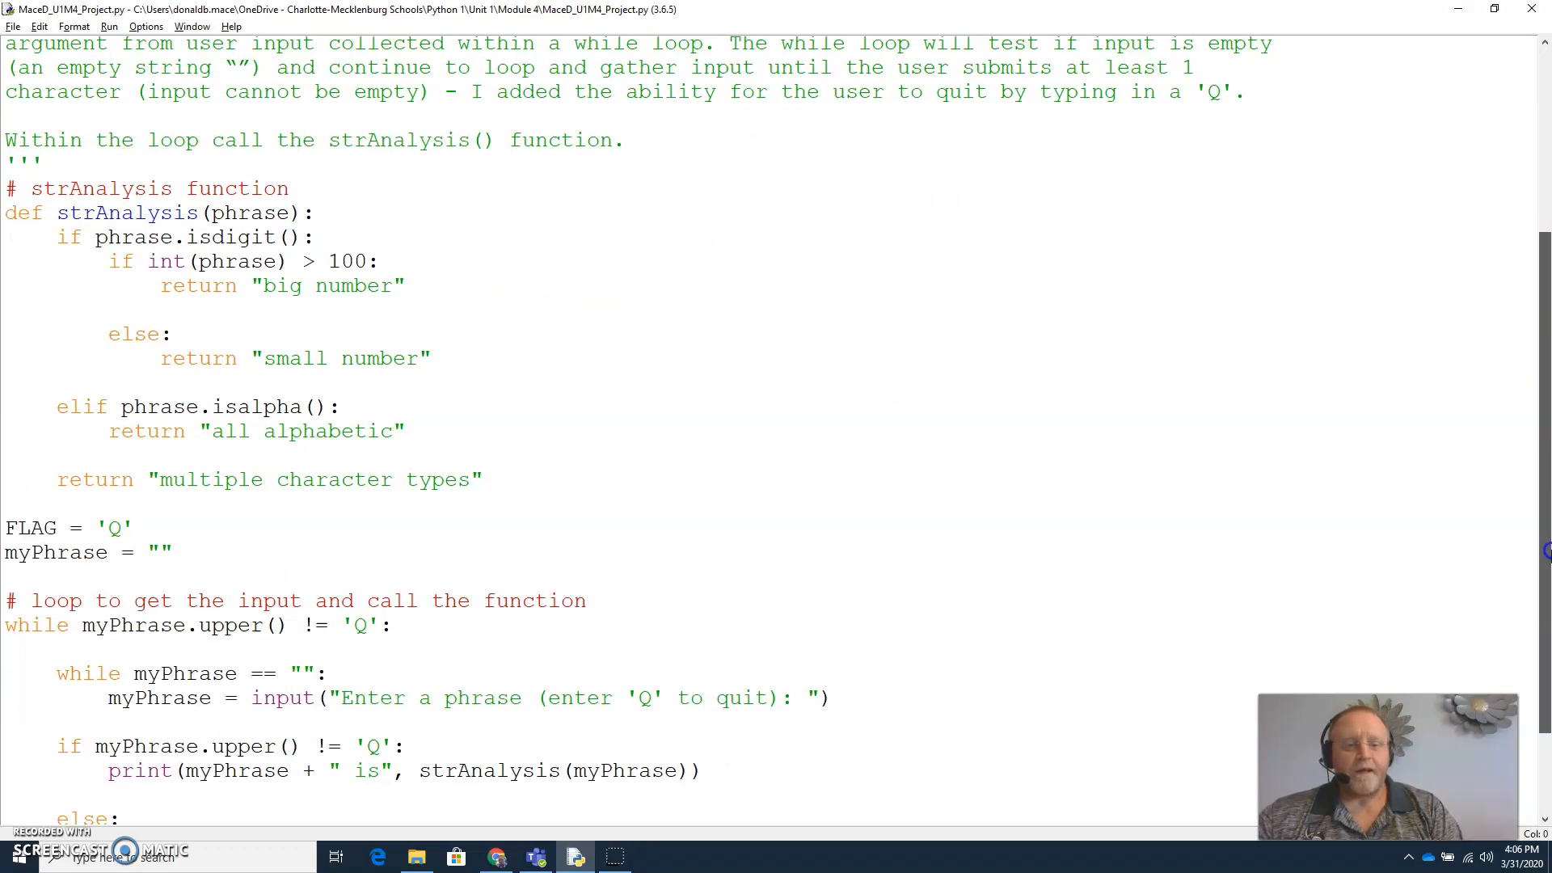
pyautogui.scroll(-3)
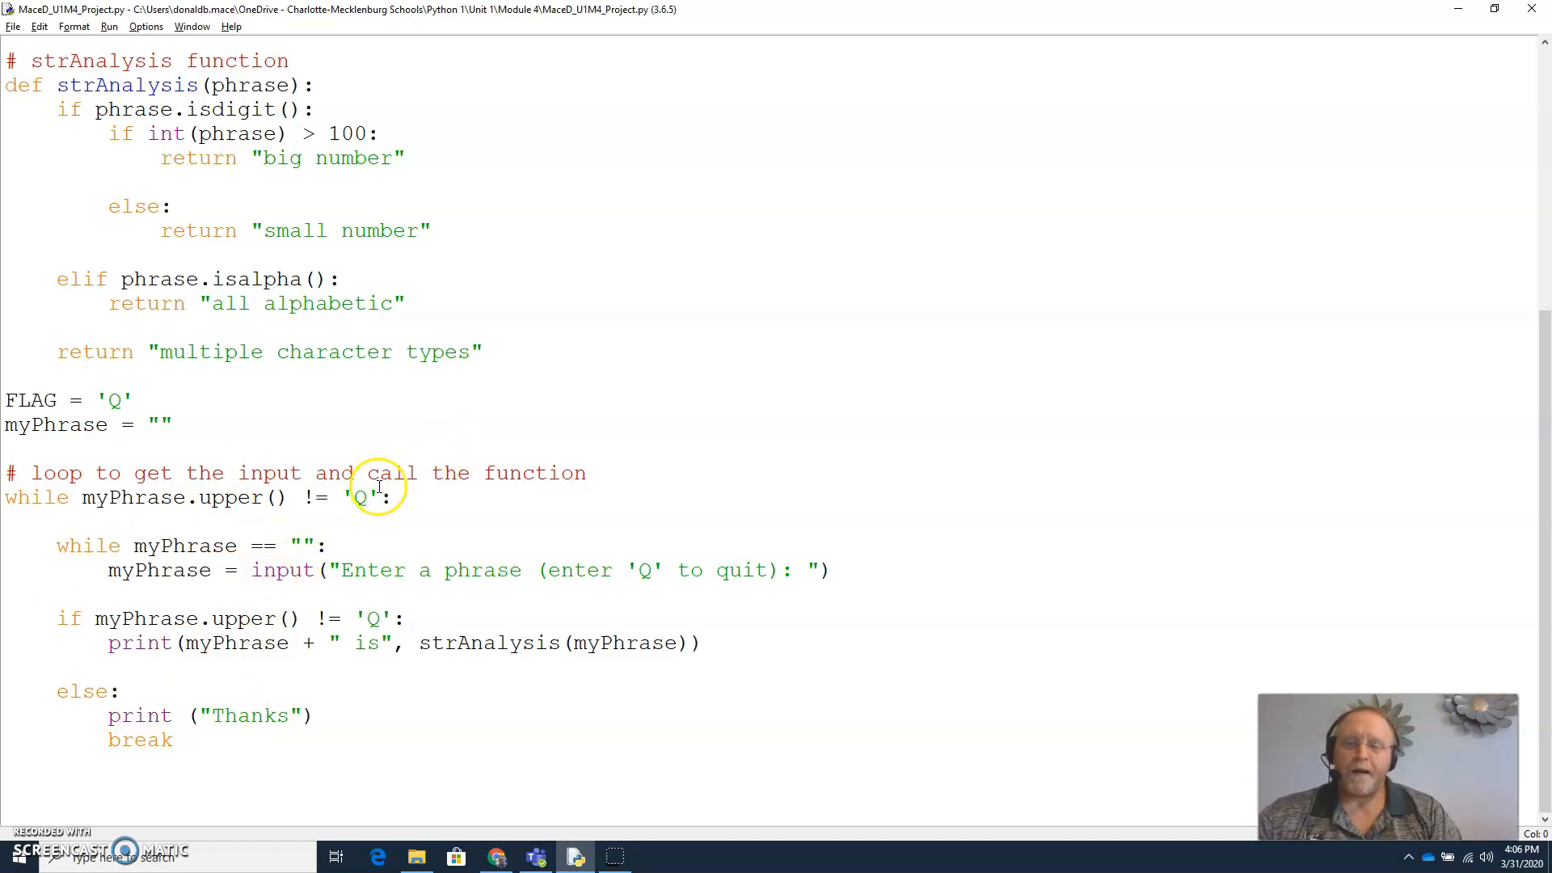
pyautogui.moveTo(346, 517)
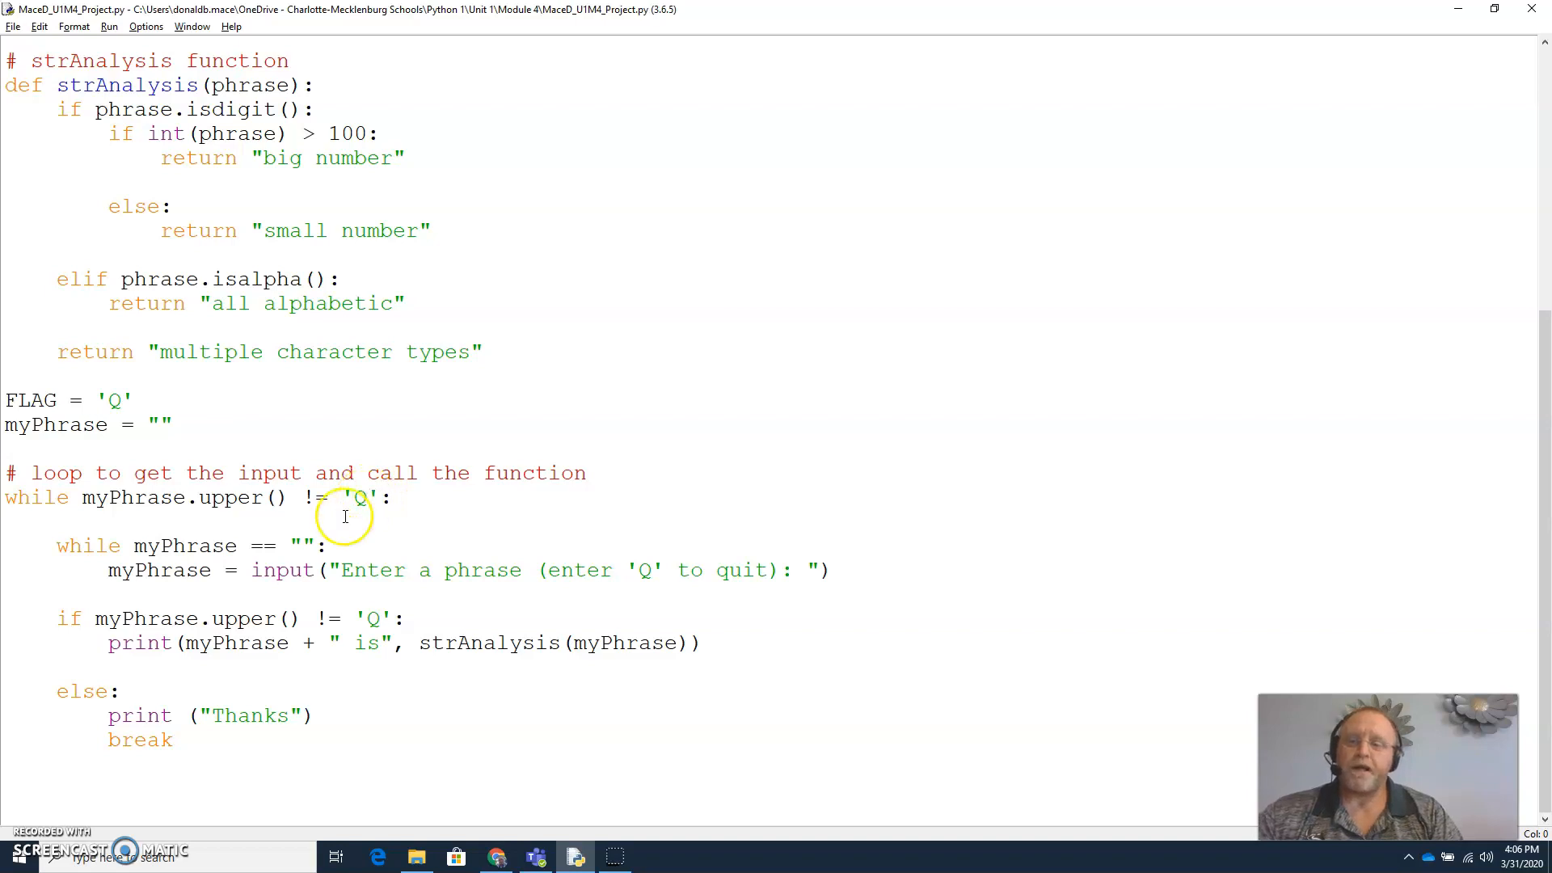
pyautogui.moveTo(301, 560)
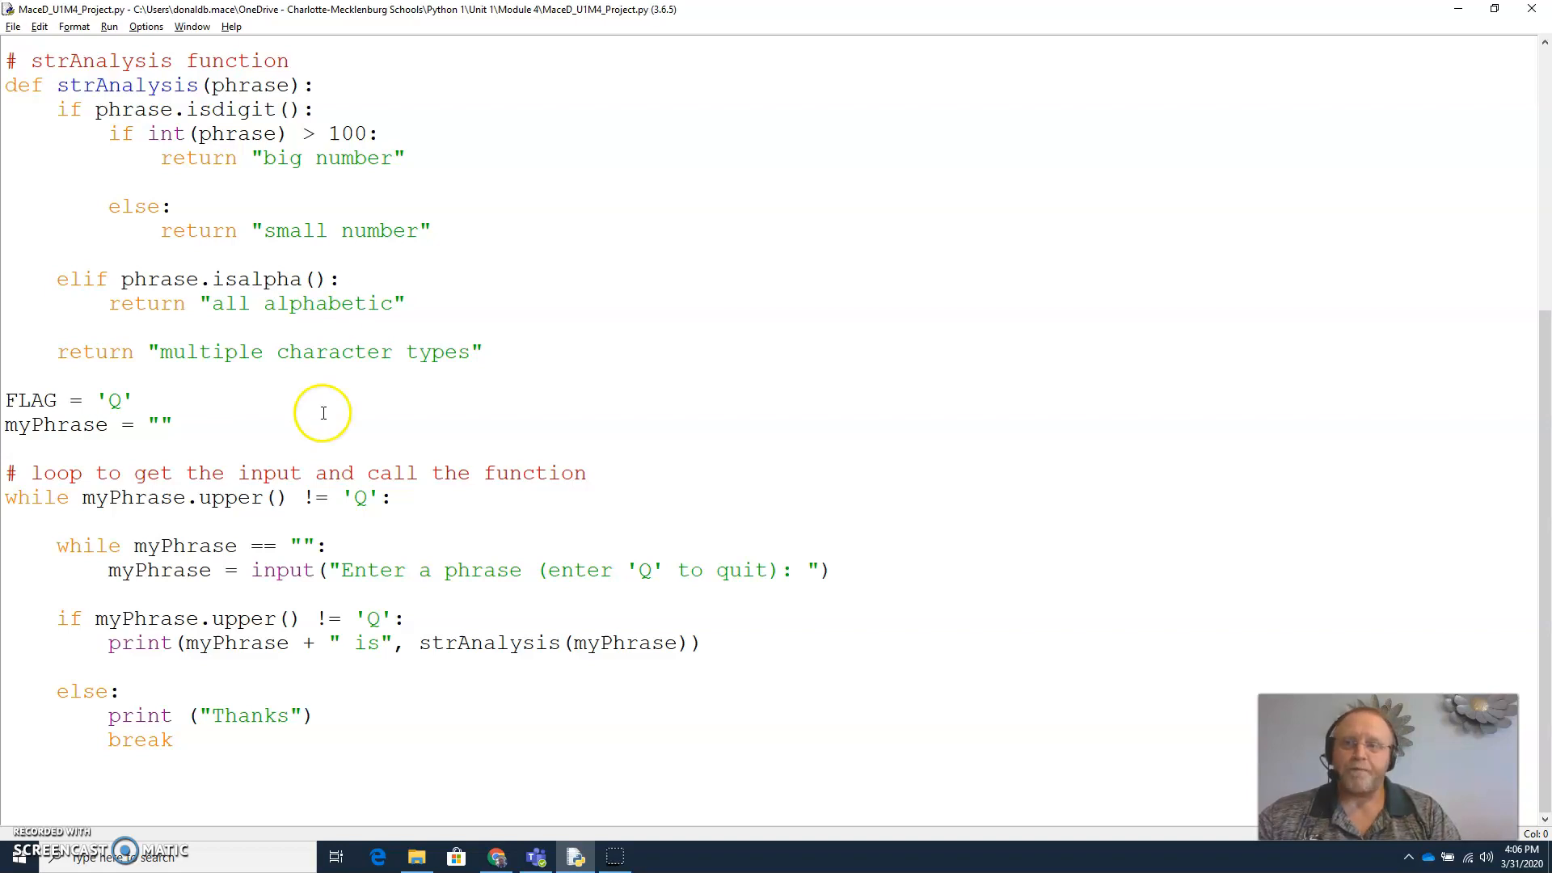
pyautogui.moveTo(108, 27)
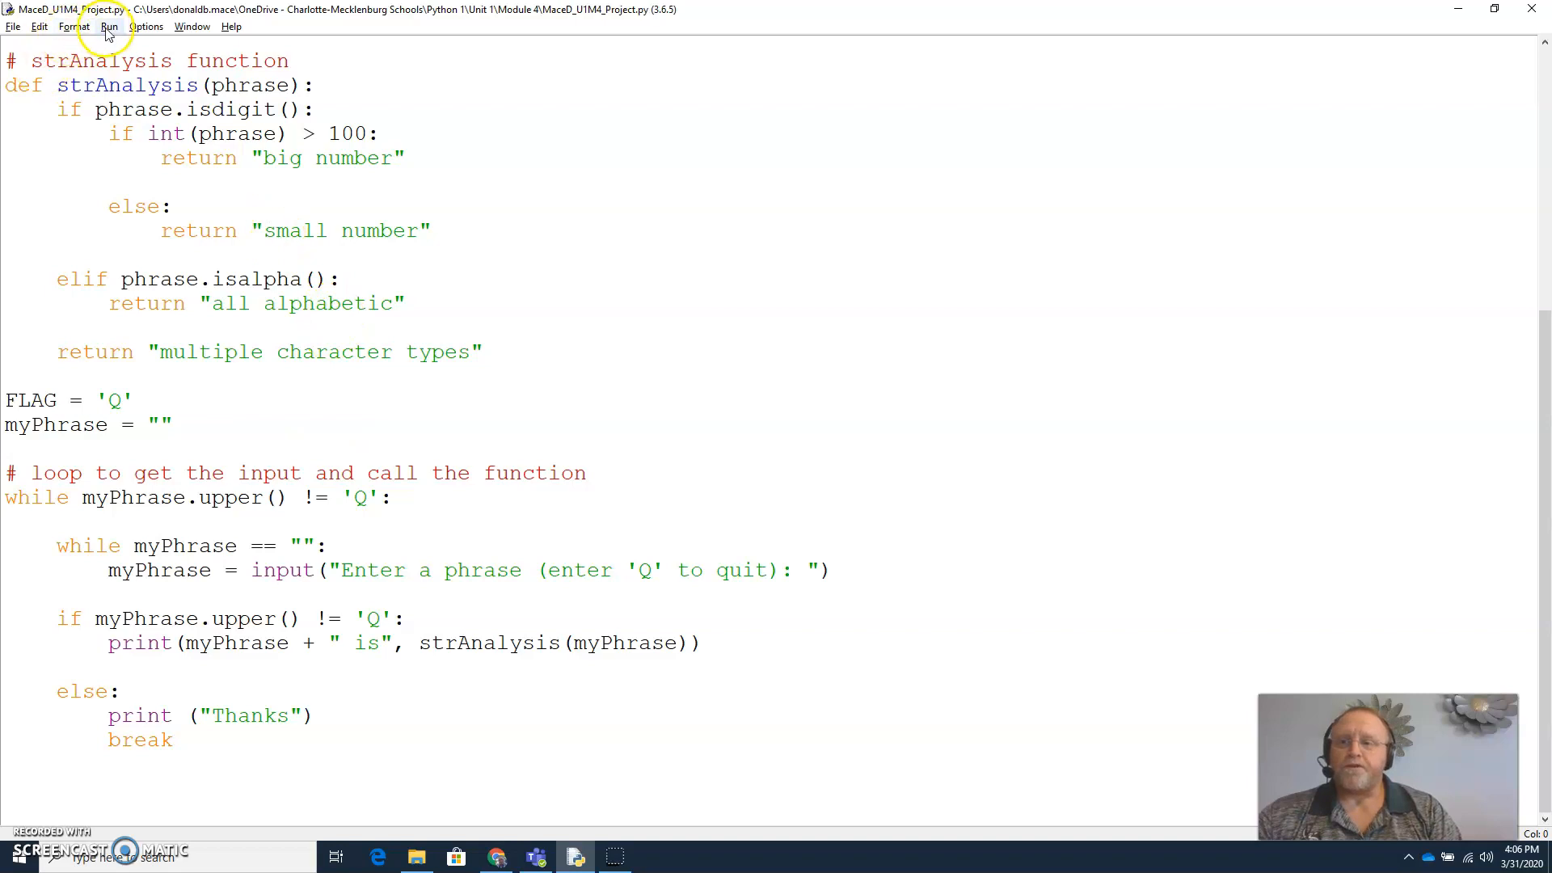
pyautogui.moveTo(524, 396)
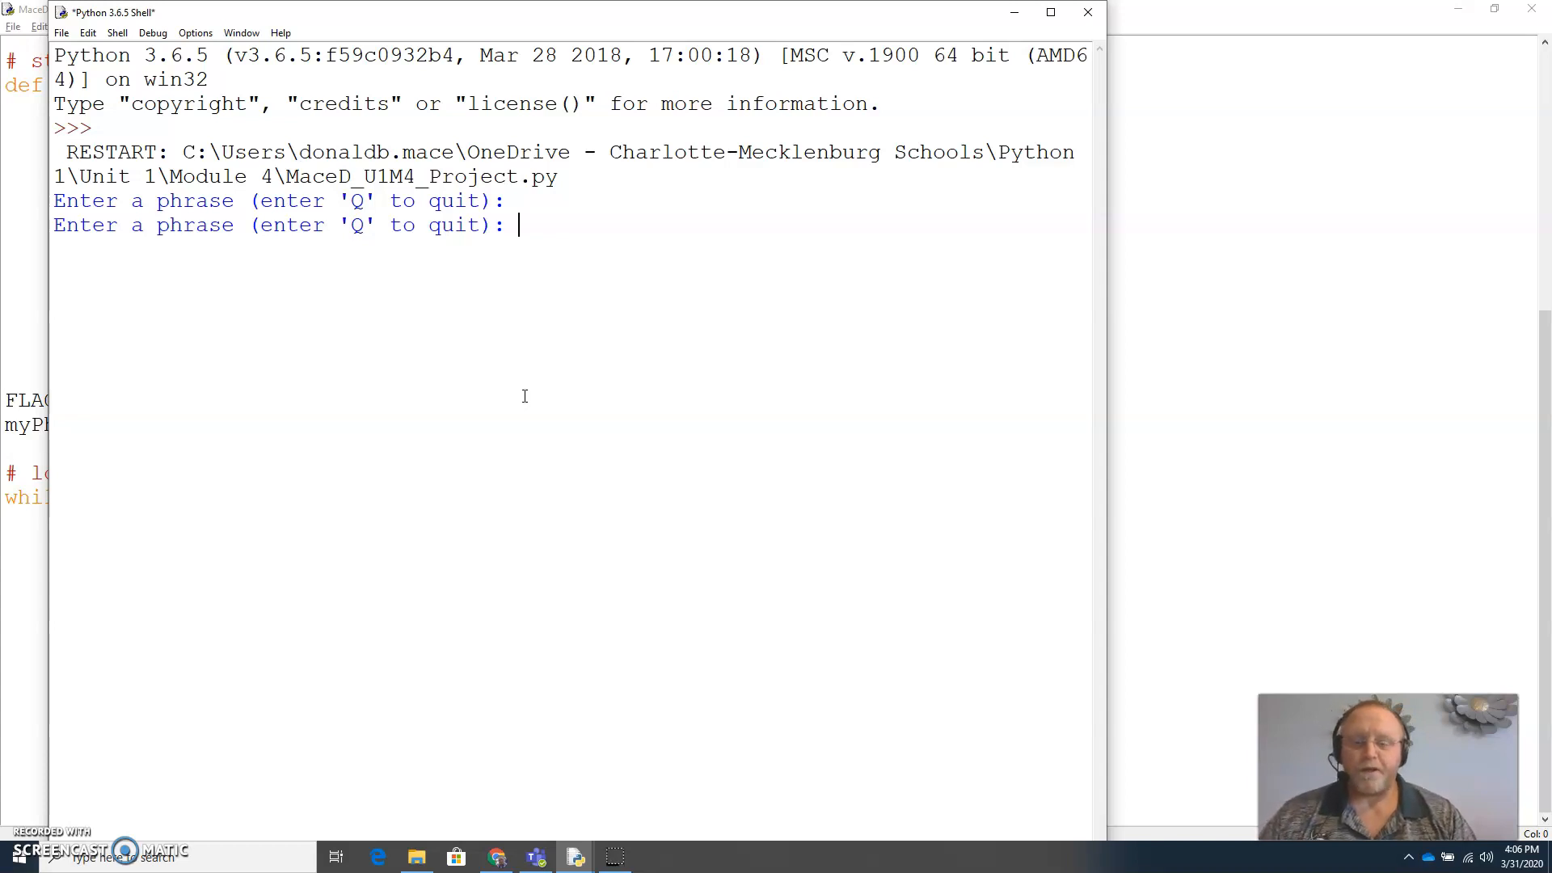
pyautogui.write('123')
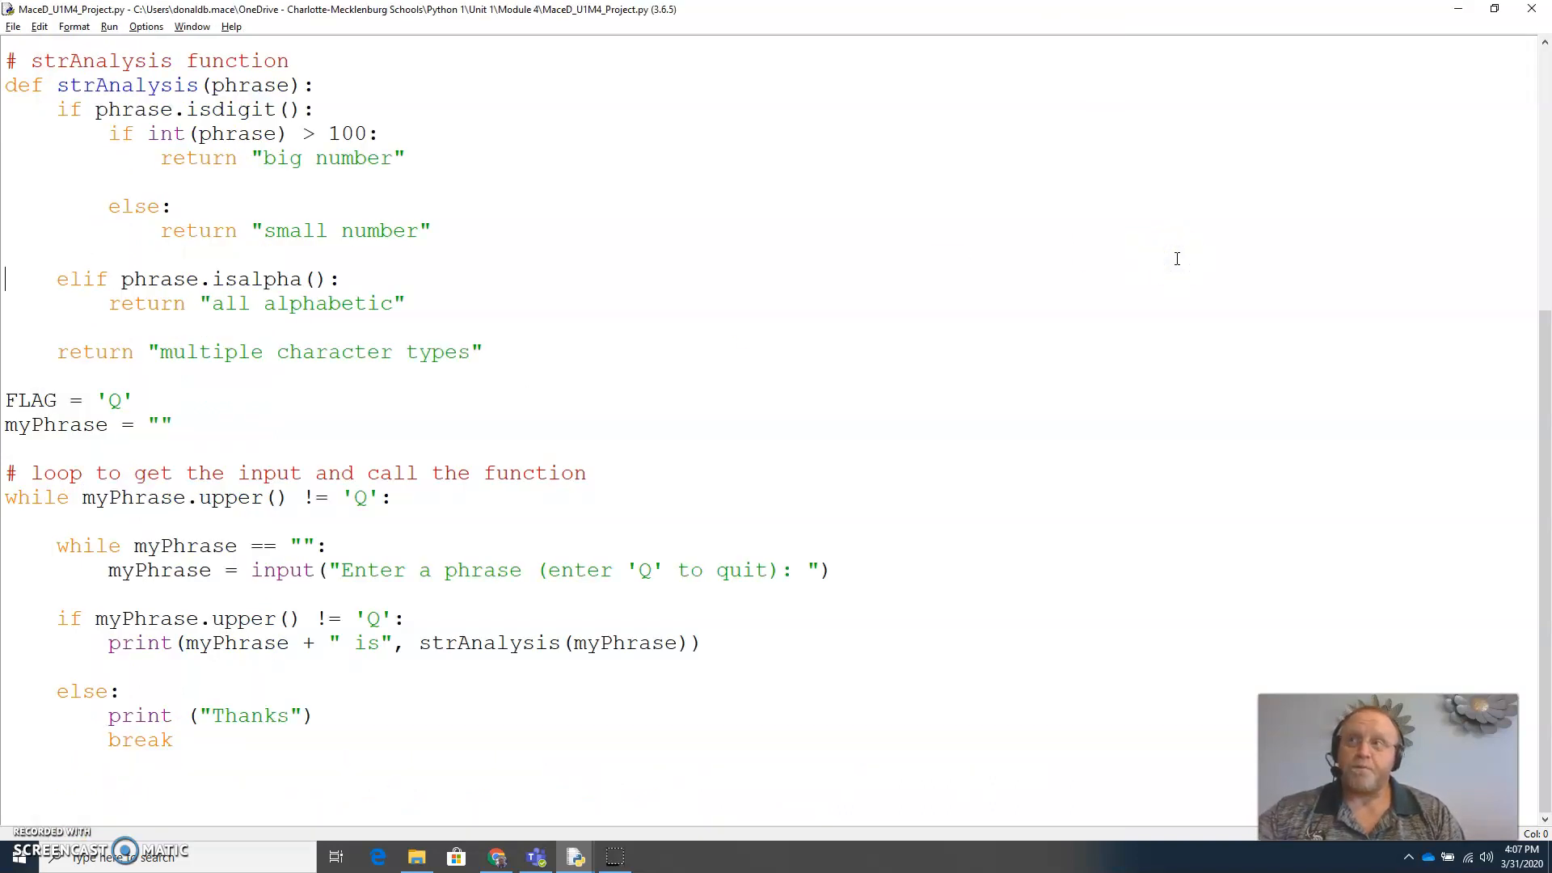
pyautogui.moveTo(651, 383)
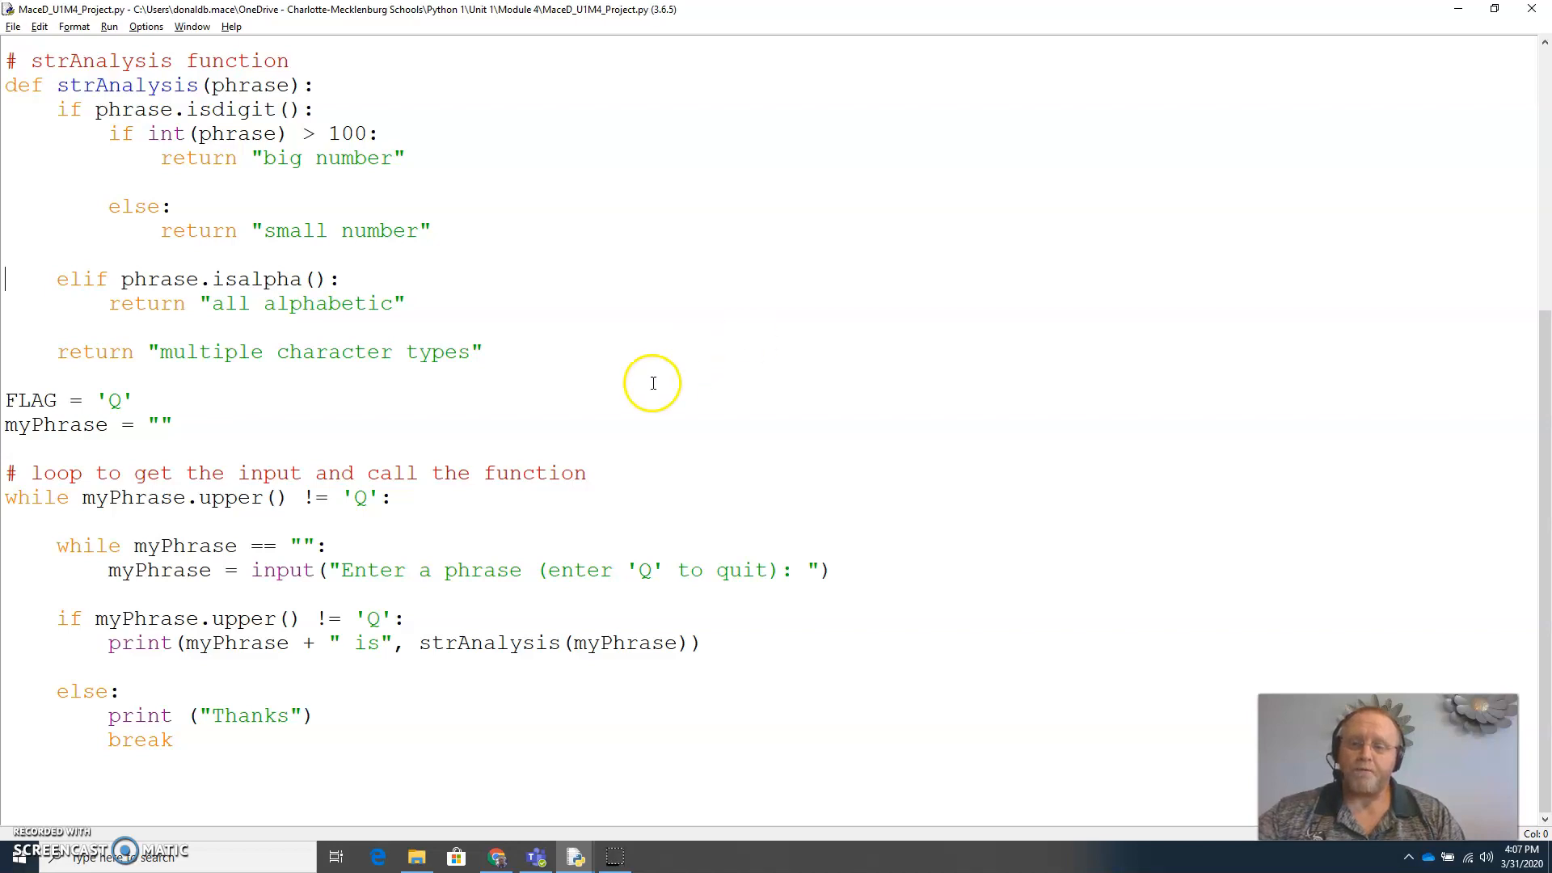
pyautogui.moveTo(349, 535)
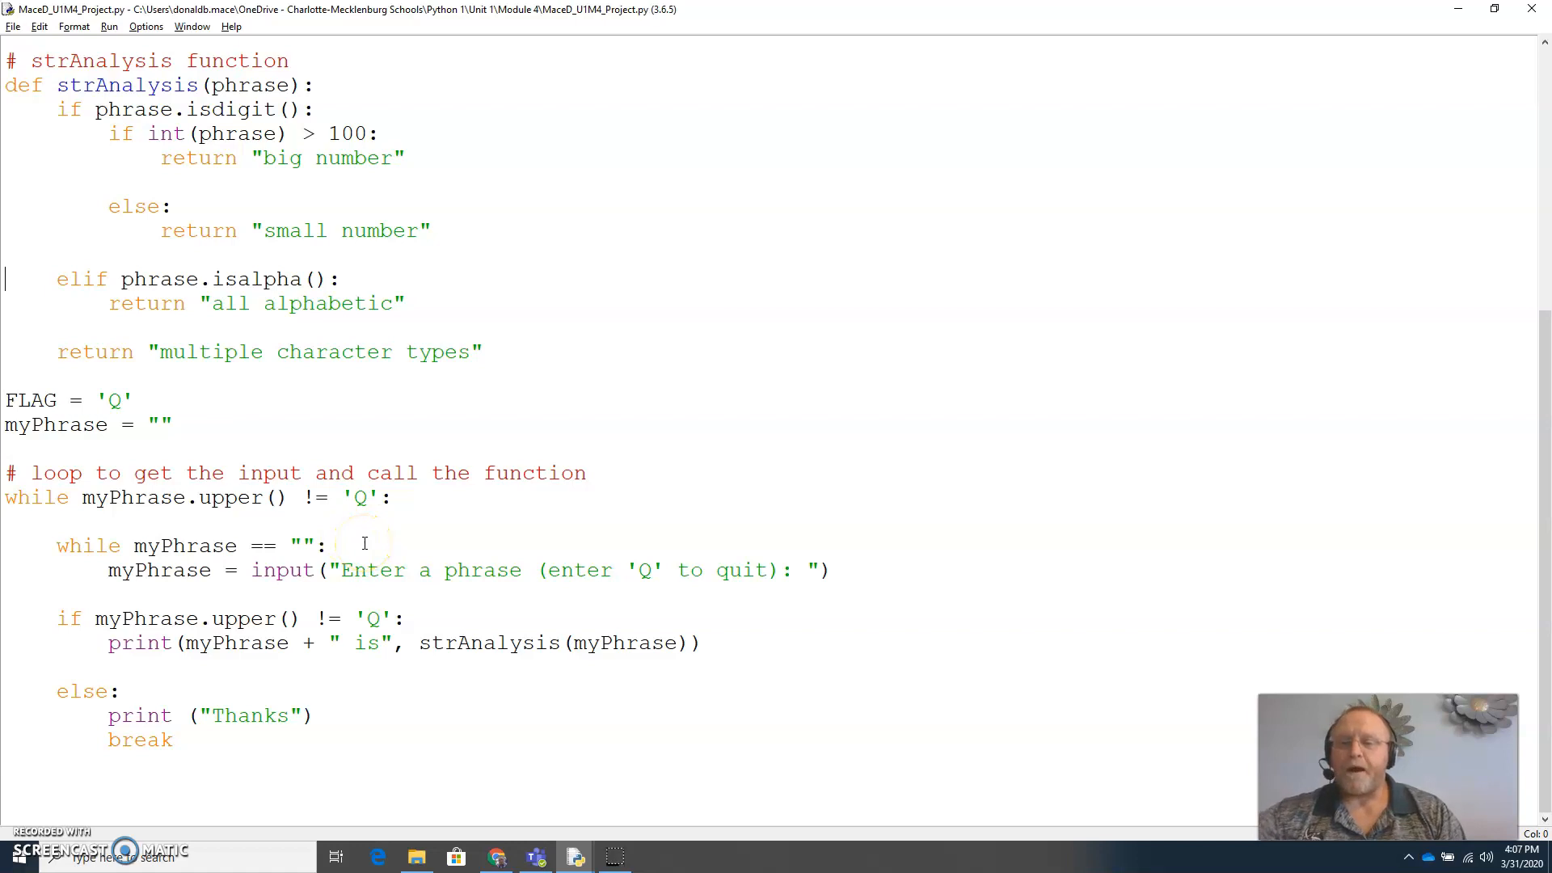
pyautogui.click(381, 496)
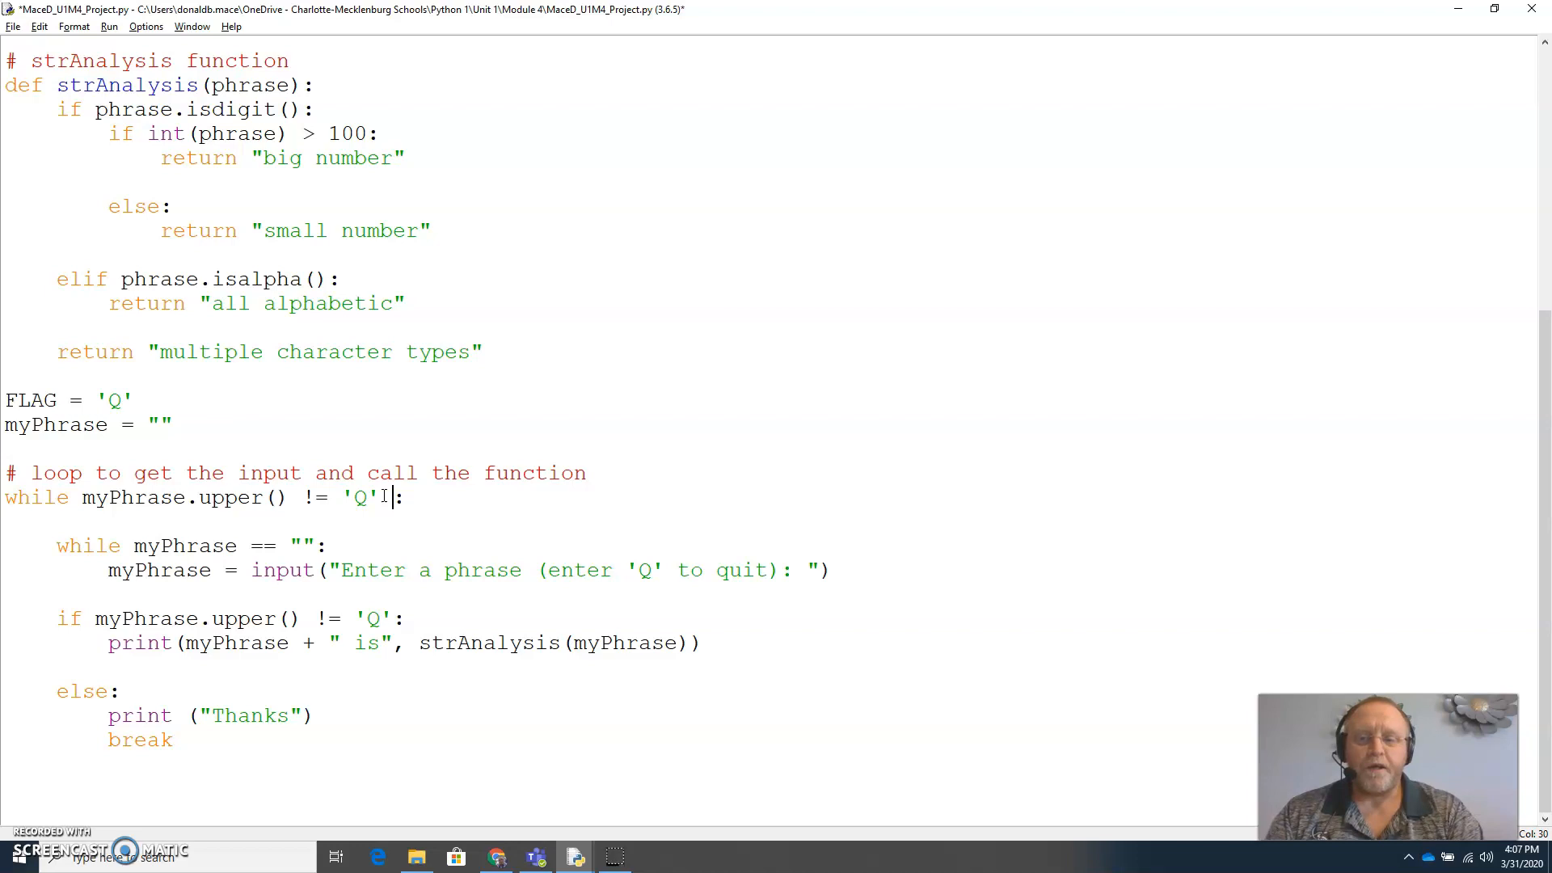
# Extend the while condition with 'or myPhrase == ""' and drop the inner empty-phrase loop.
pyautogui.write('or')
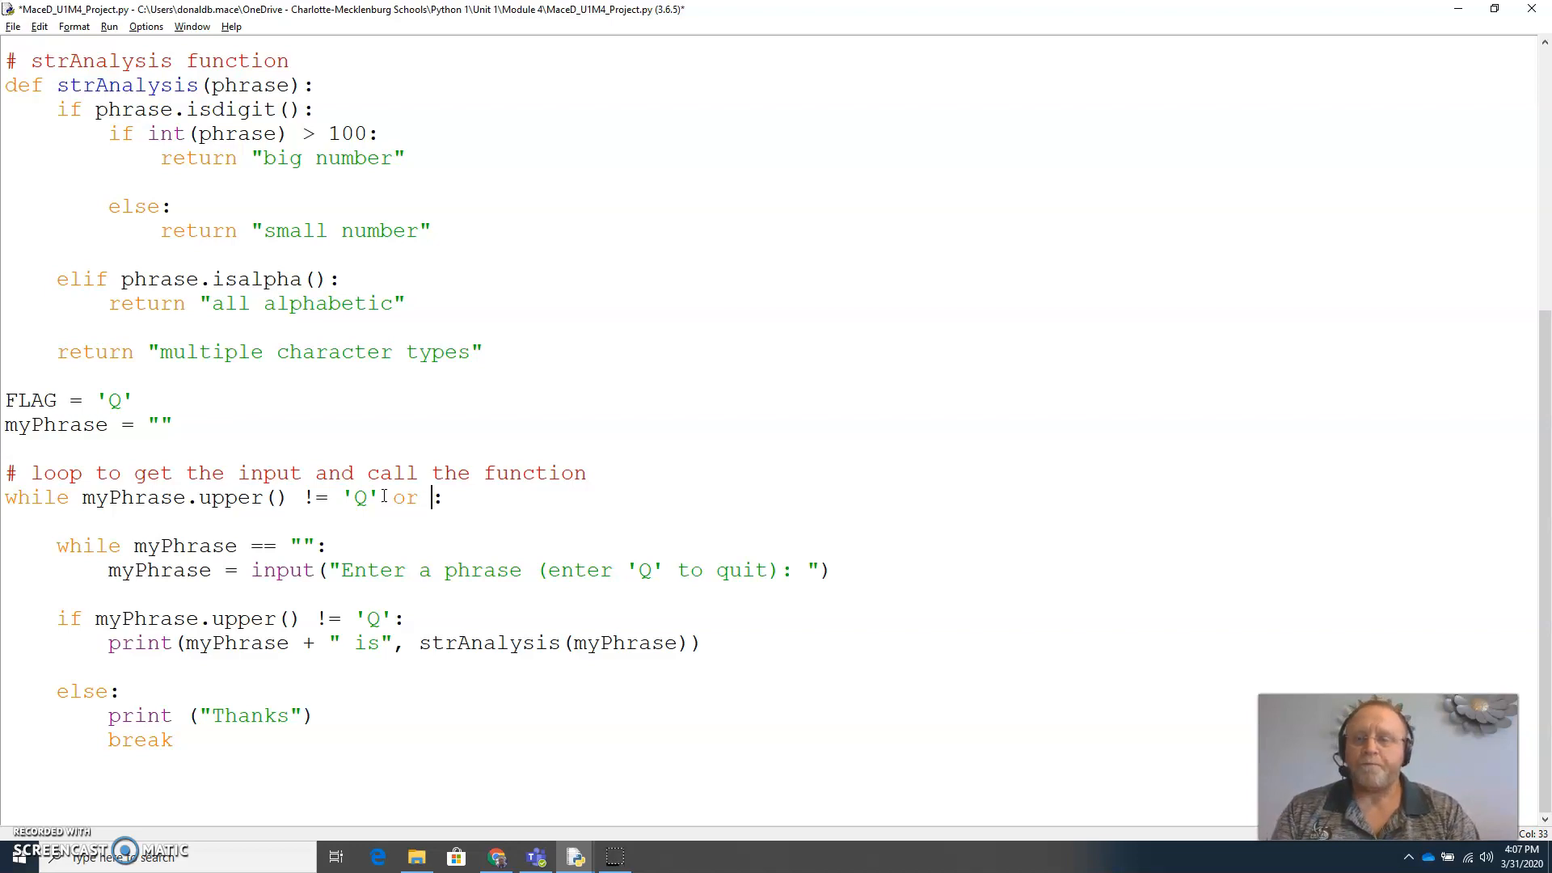
pyautogui.write('myPh')
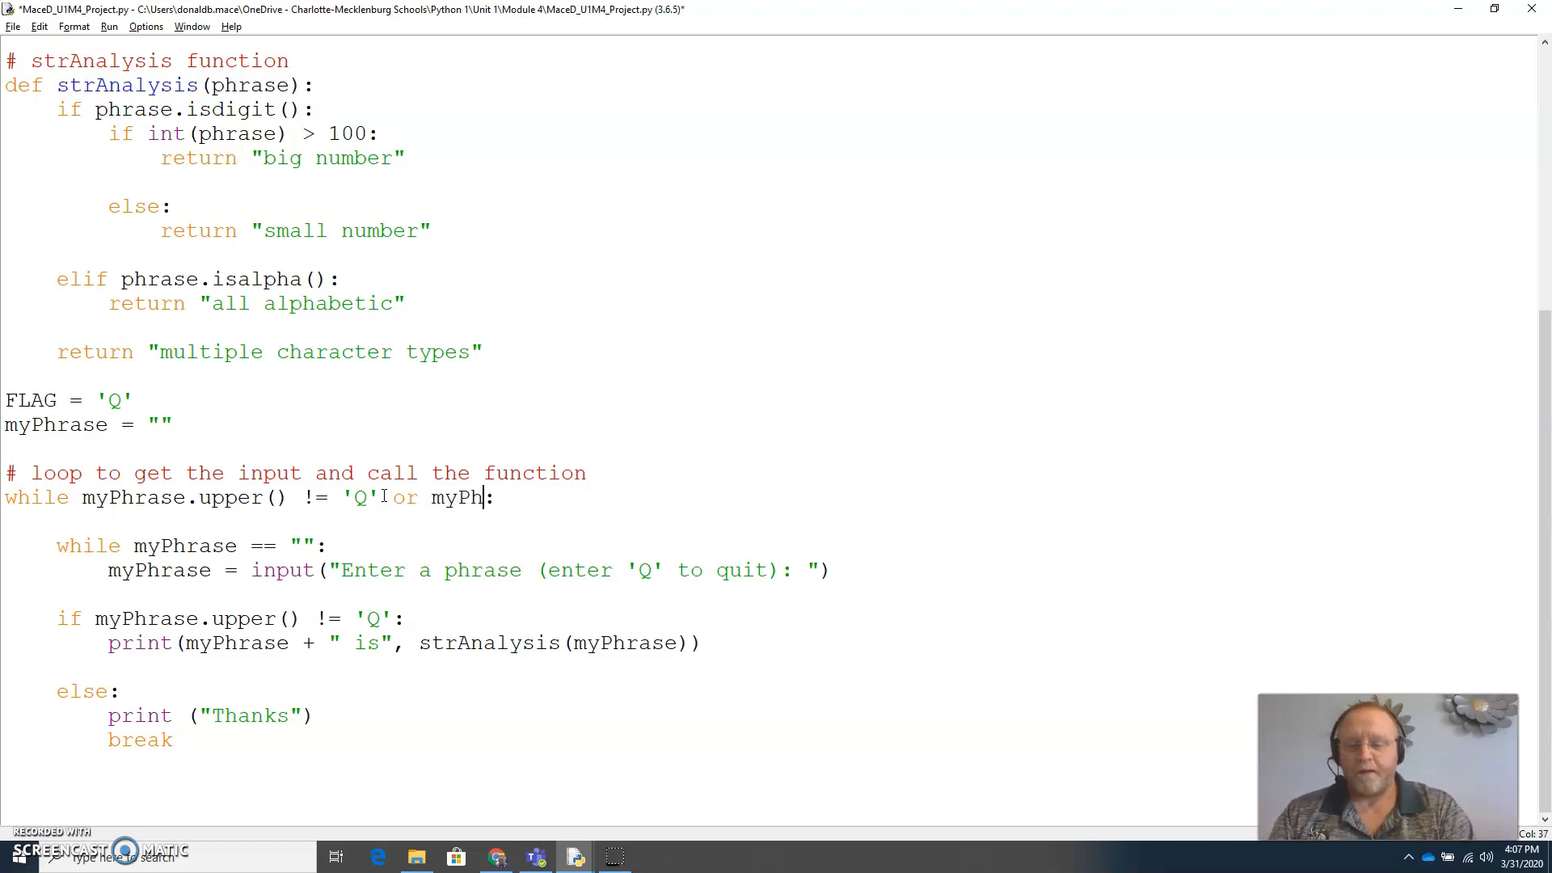
pyautogui.write('arse')
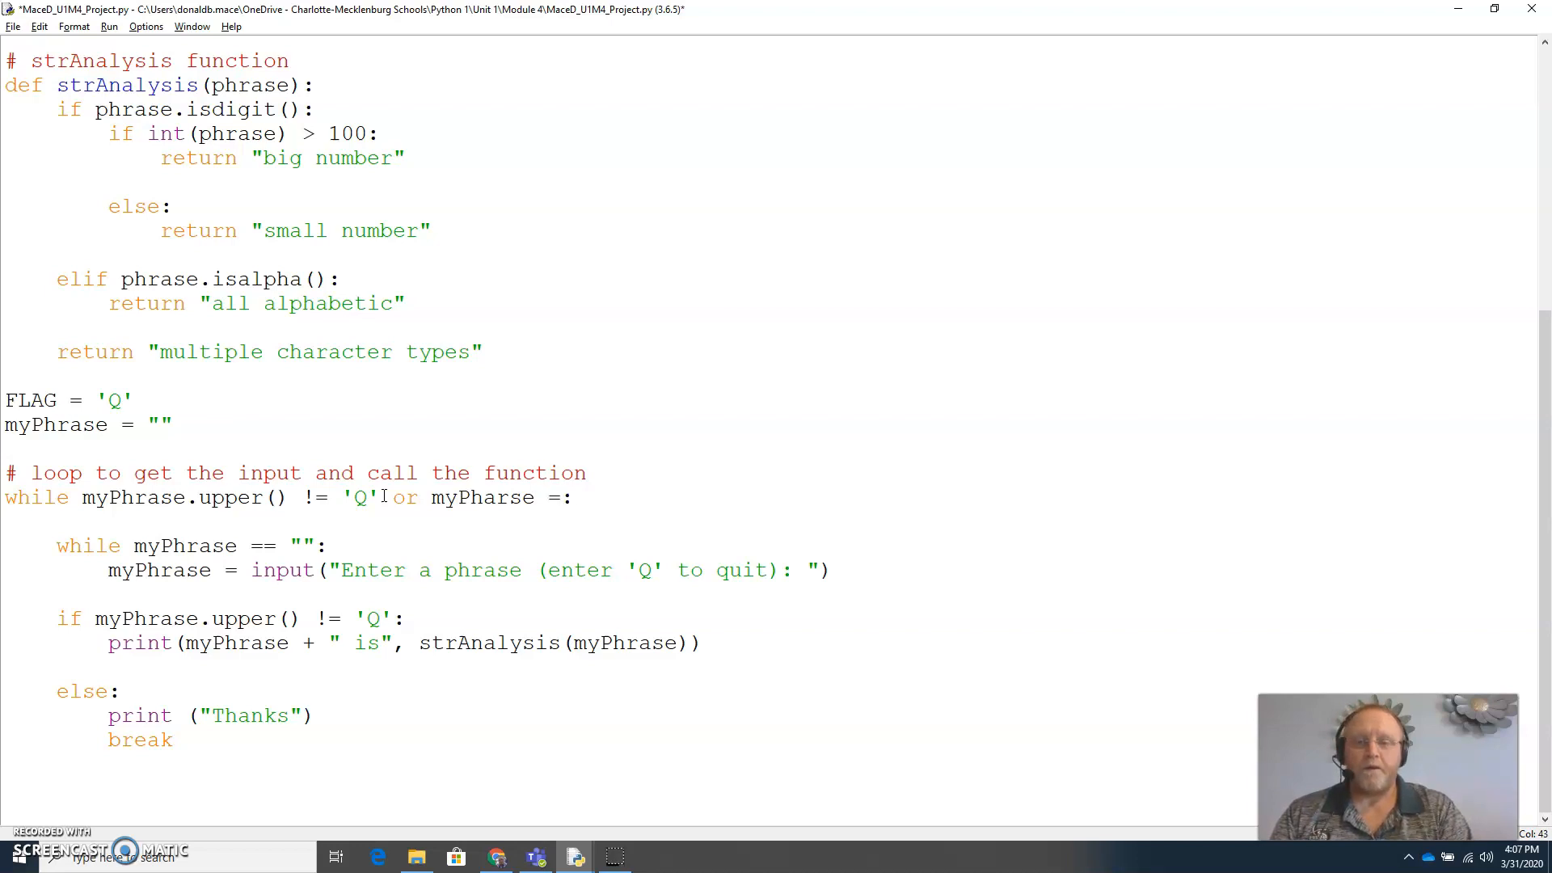
pyautogui.write('=')
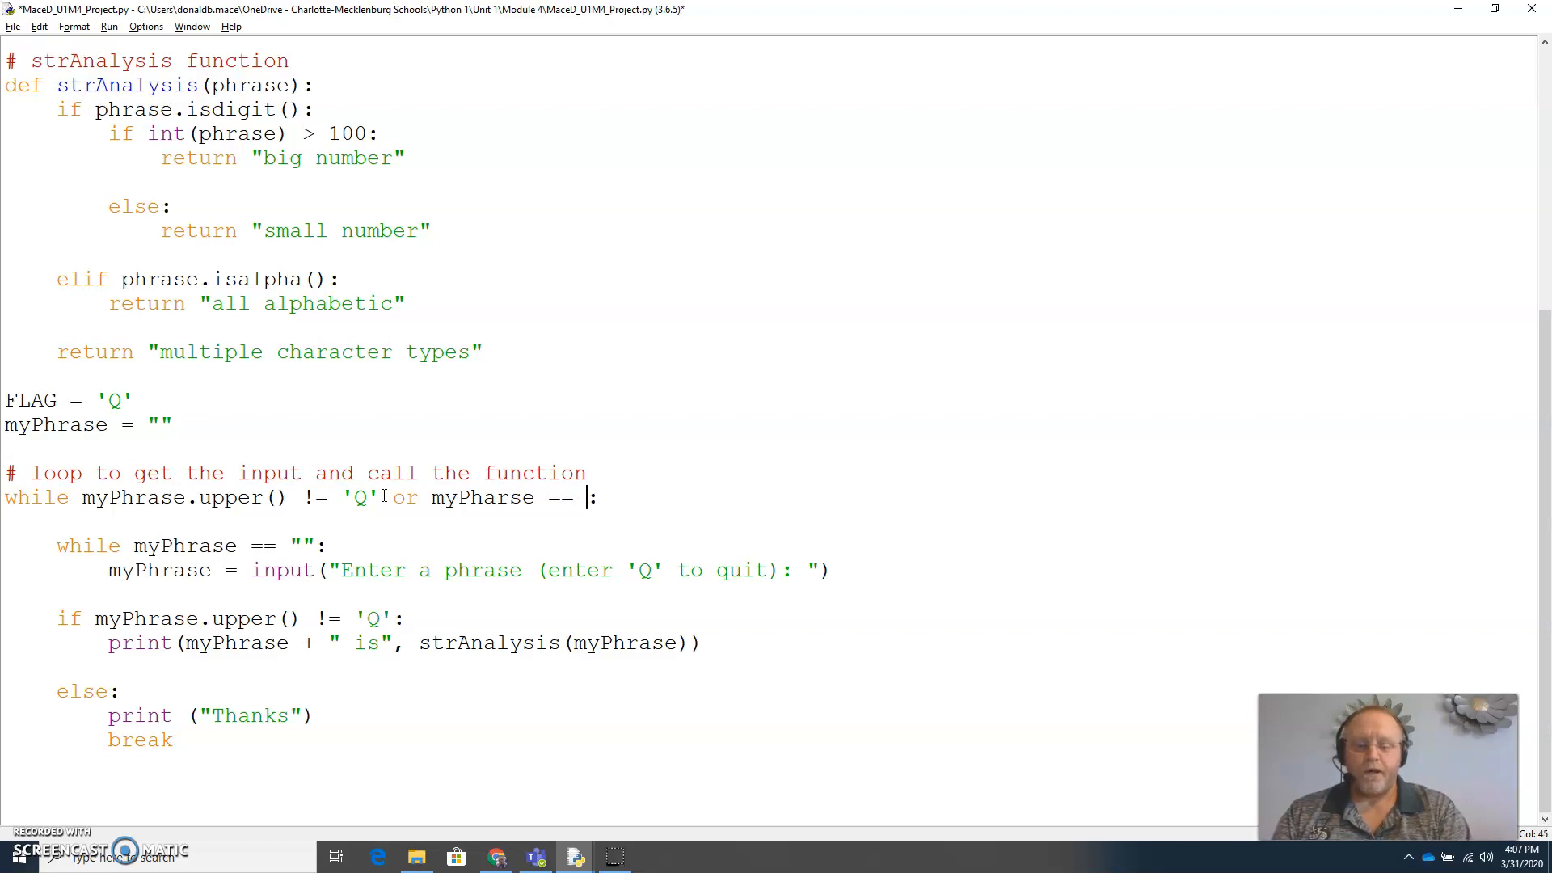
pyautogui.write('""')
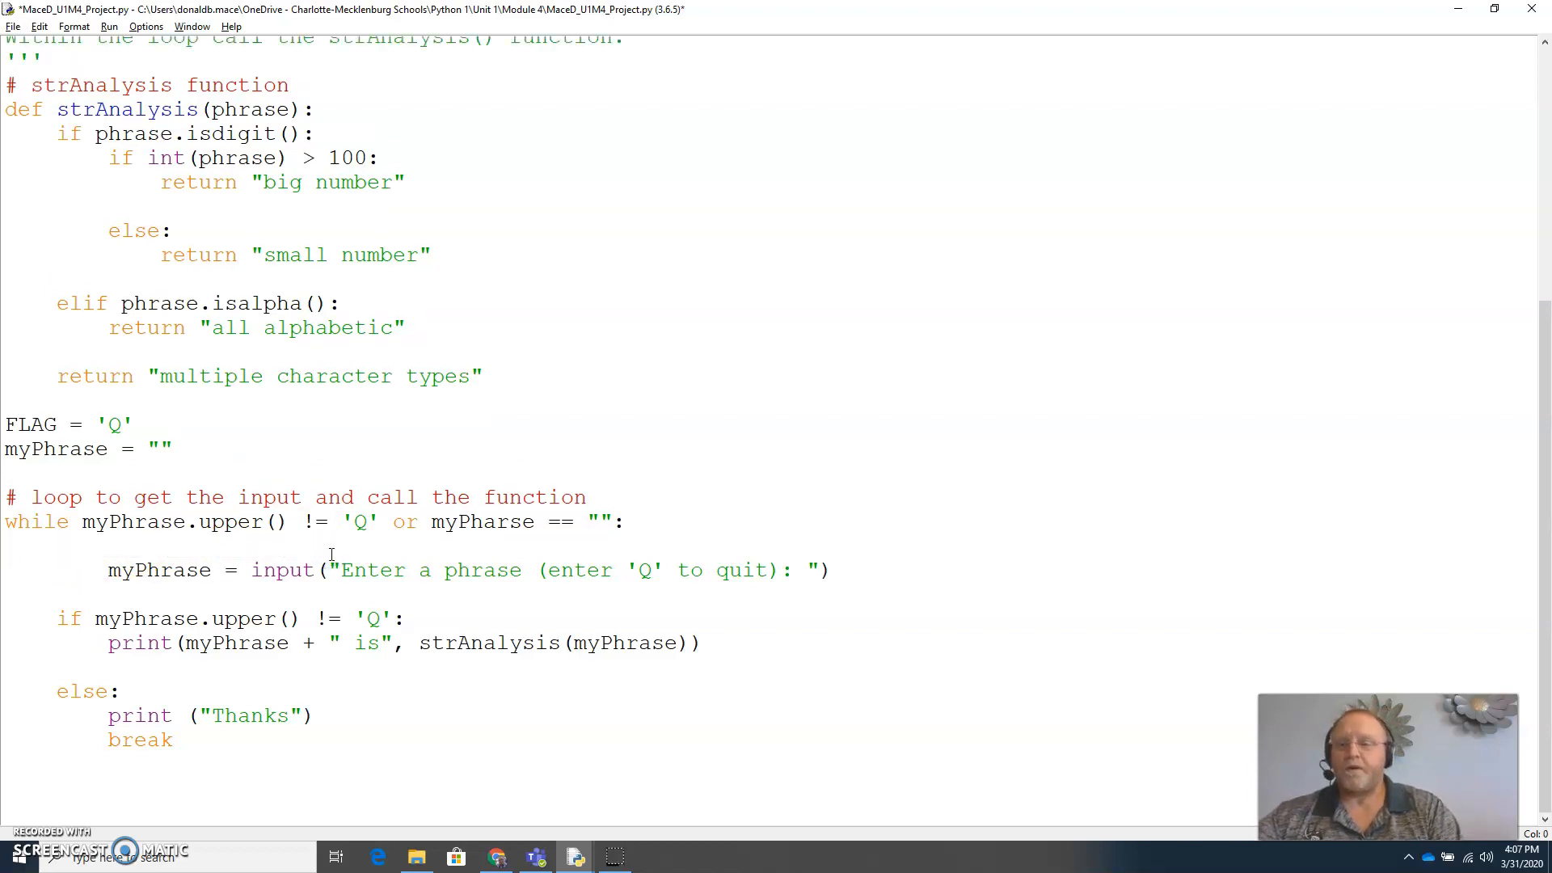
pyautogui.click(108, 569)
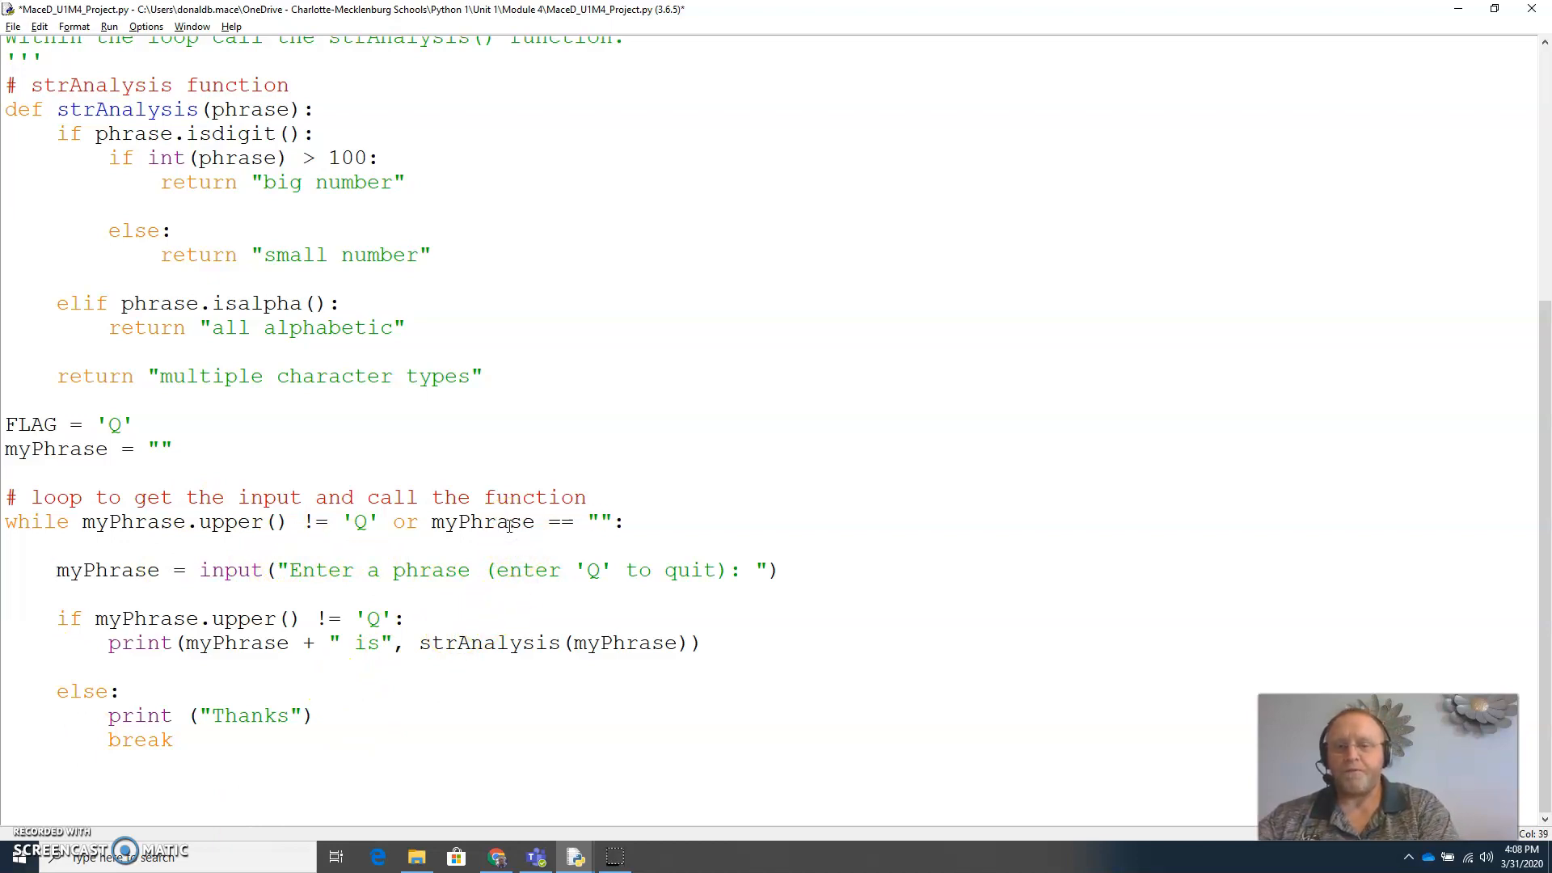
pyautogui.click(779, 569)
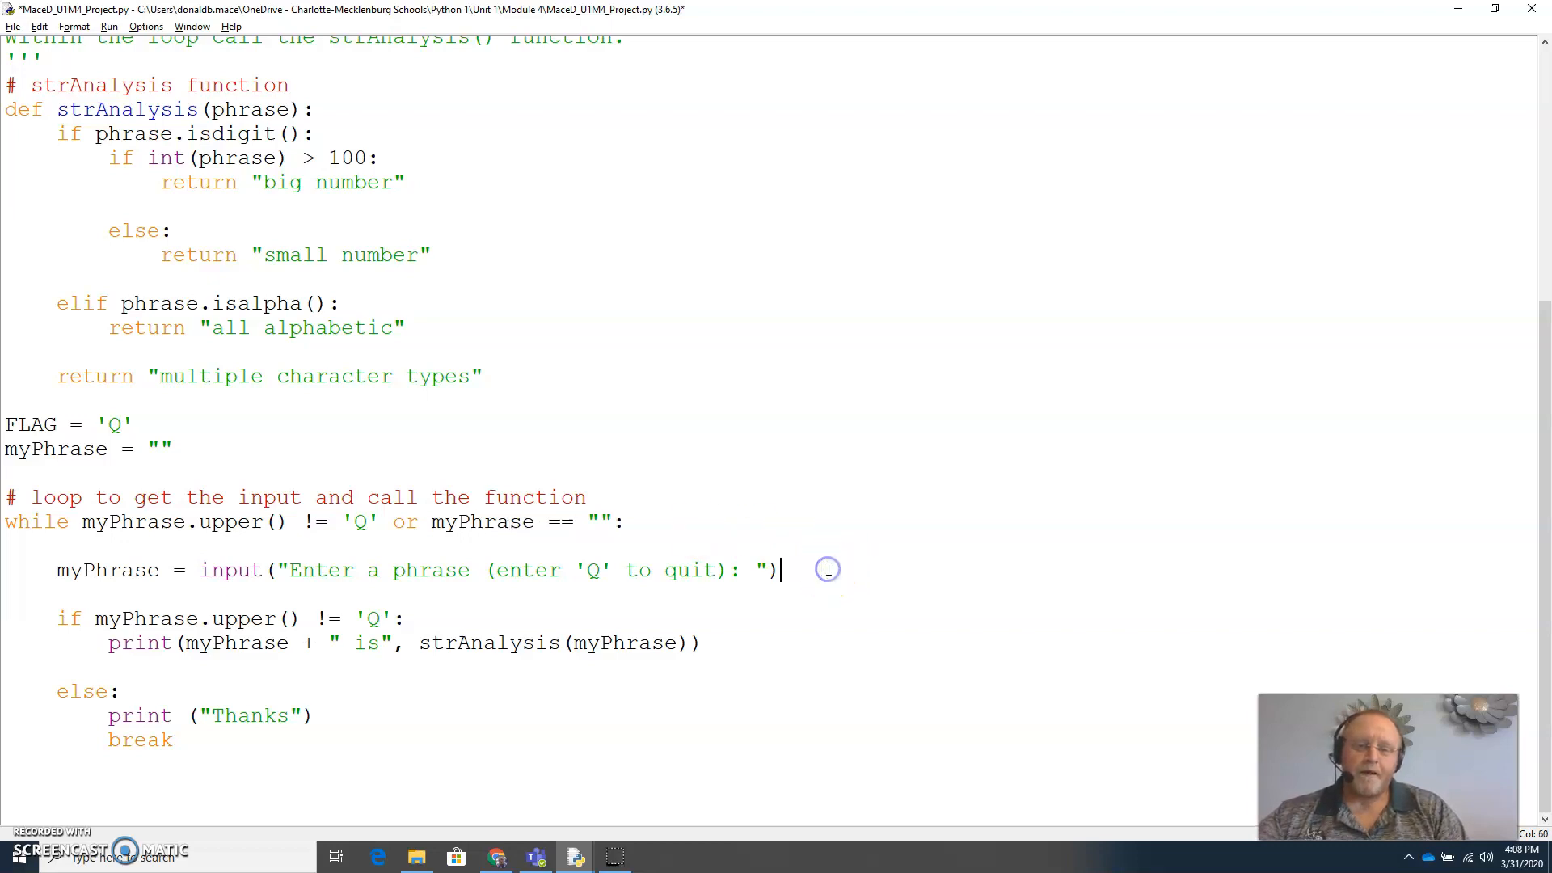
pyautogui.moveTo(139, 614)
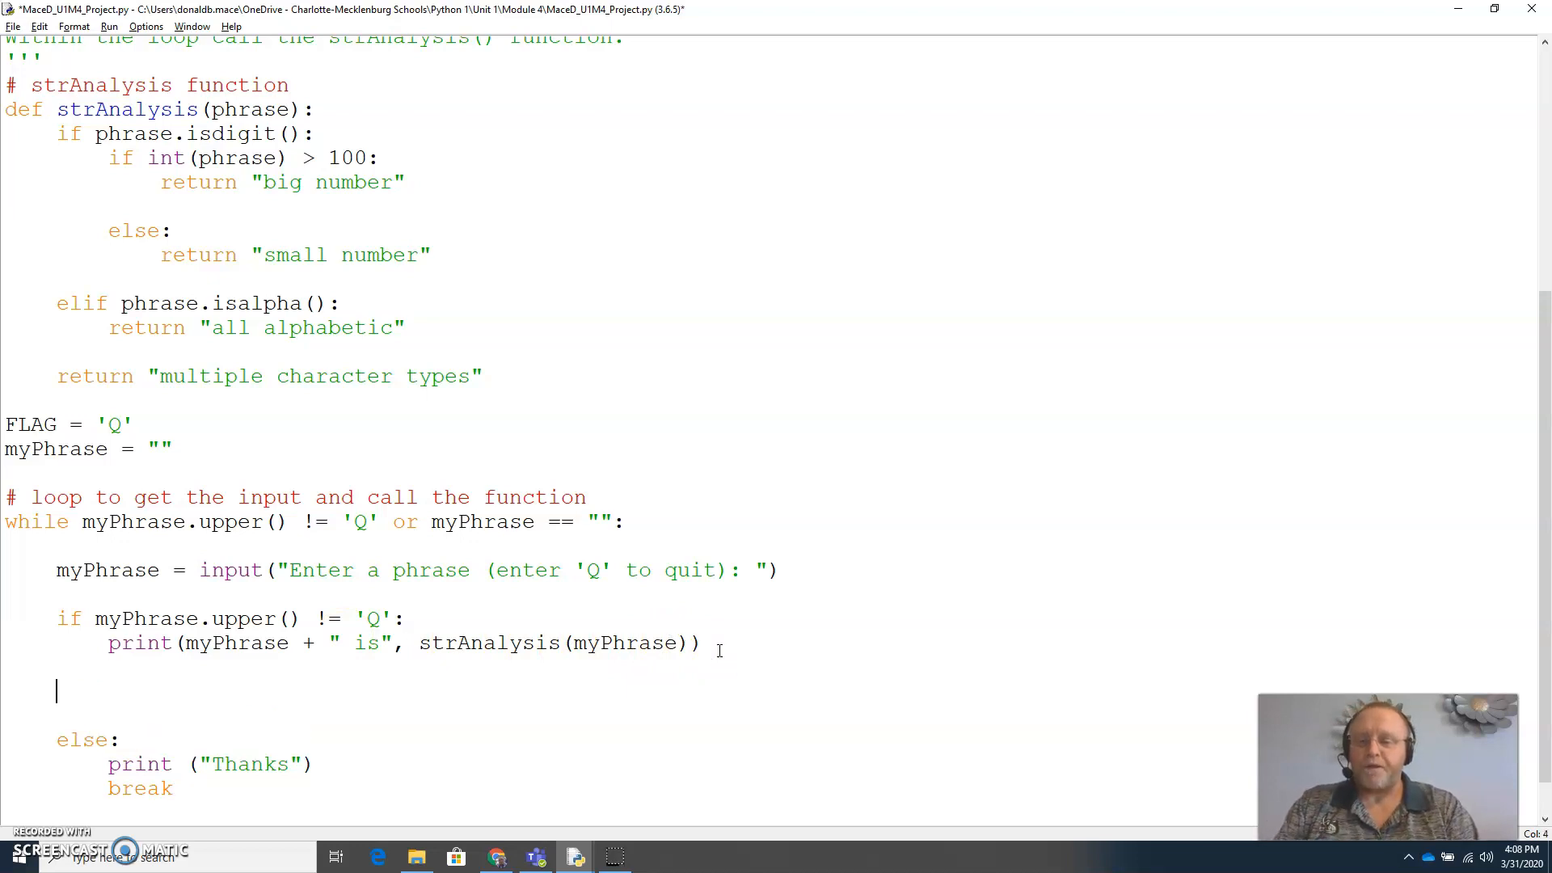
# Insert 'elif myPhrase == "":' with an indented 'continue' below the print branch.
pyautogui.write('elif')
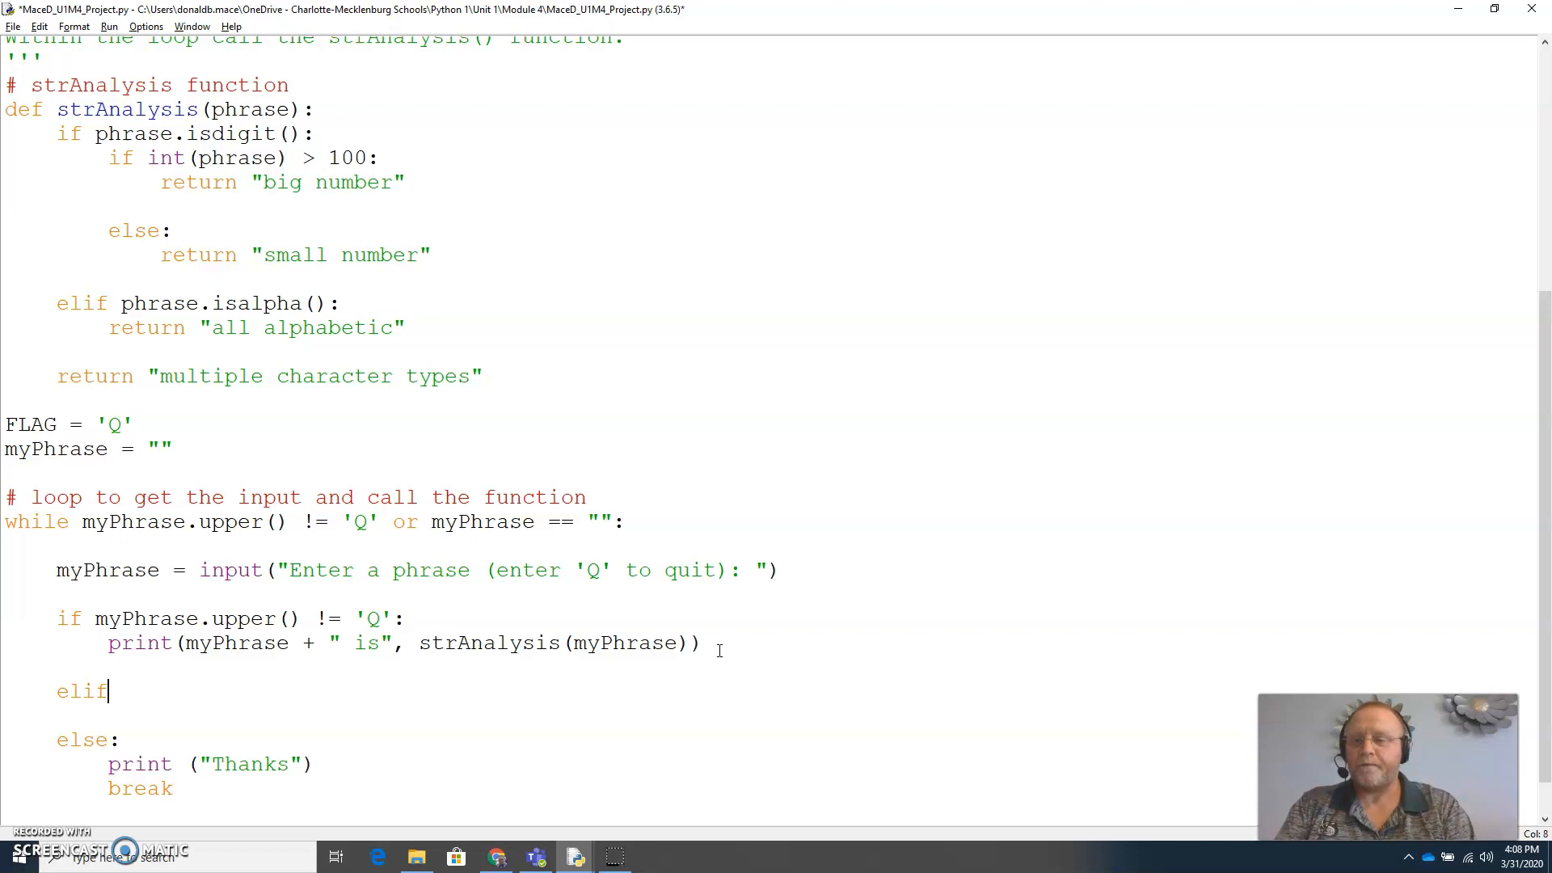
pyautogui.write('my')
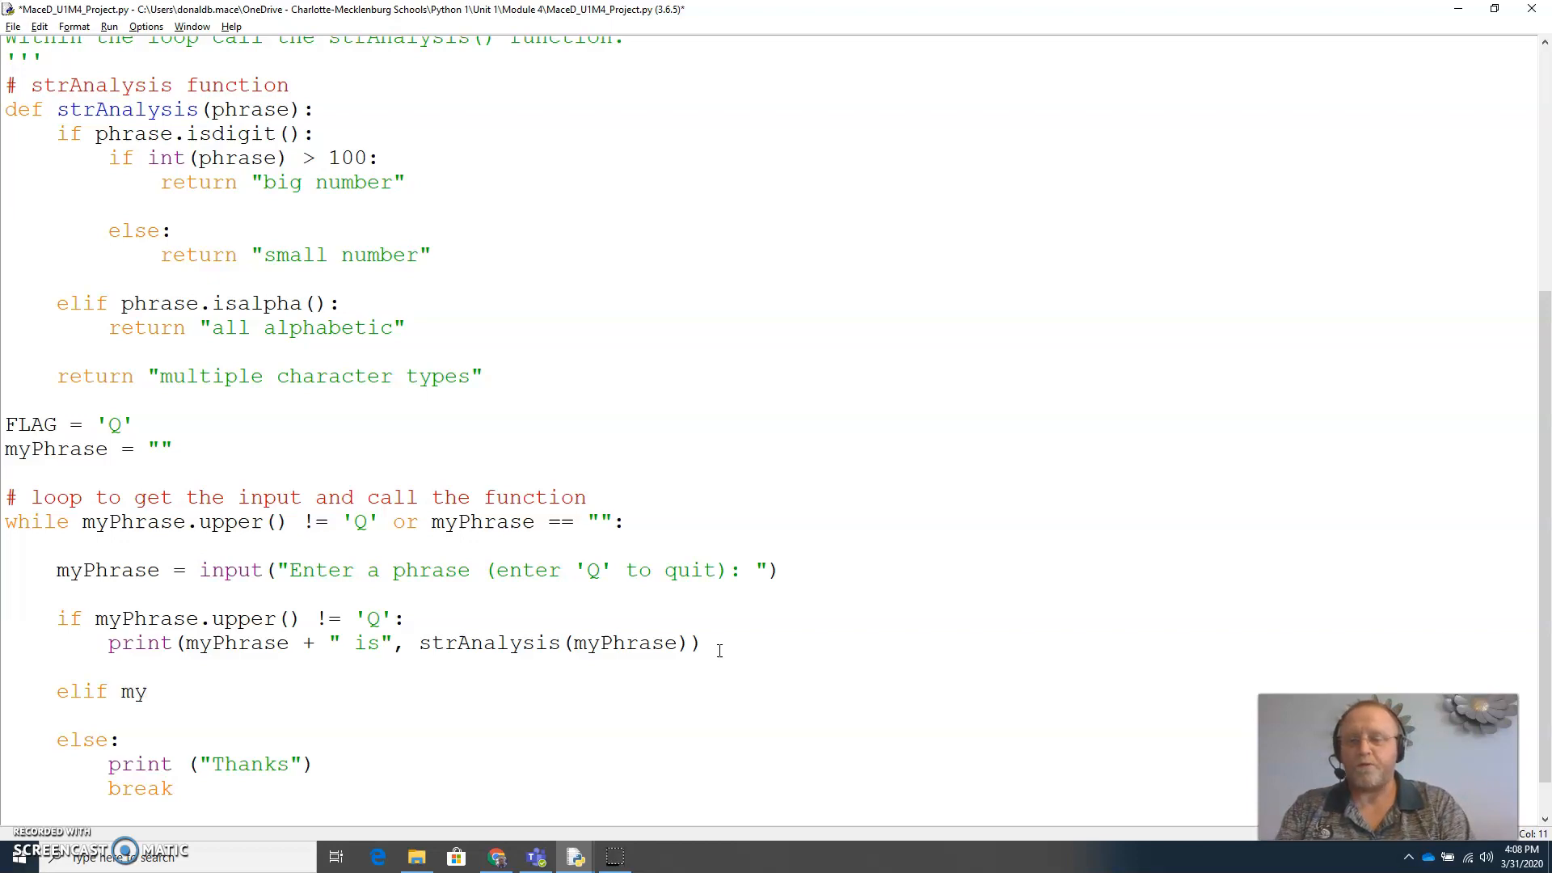
pyautogui.write('Phrase')
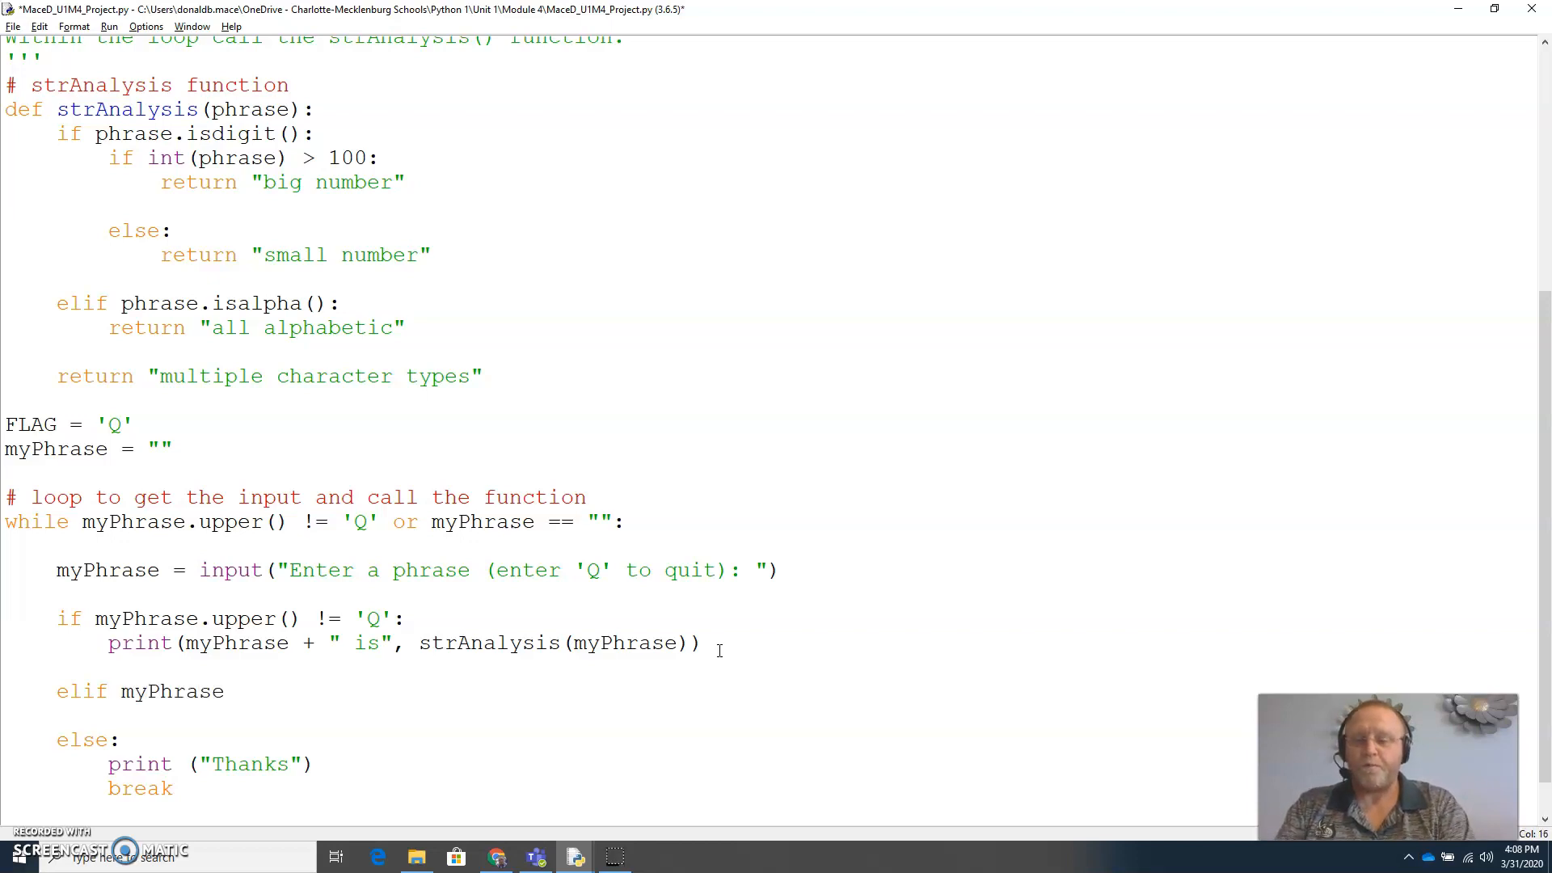
pyautogui.write('== "":')
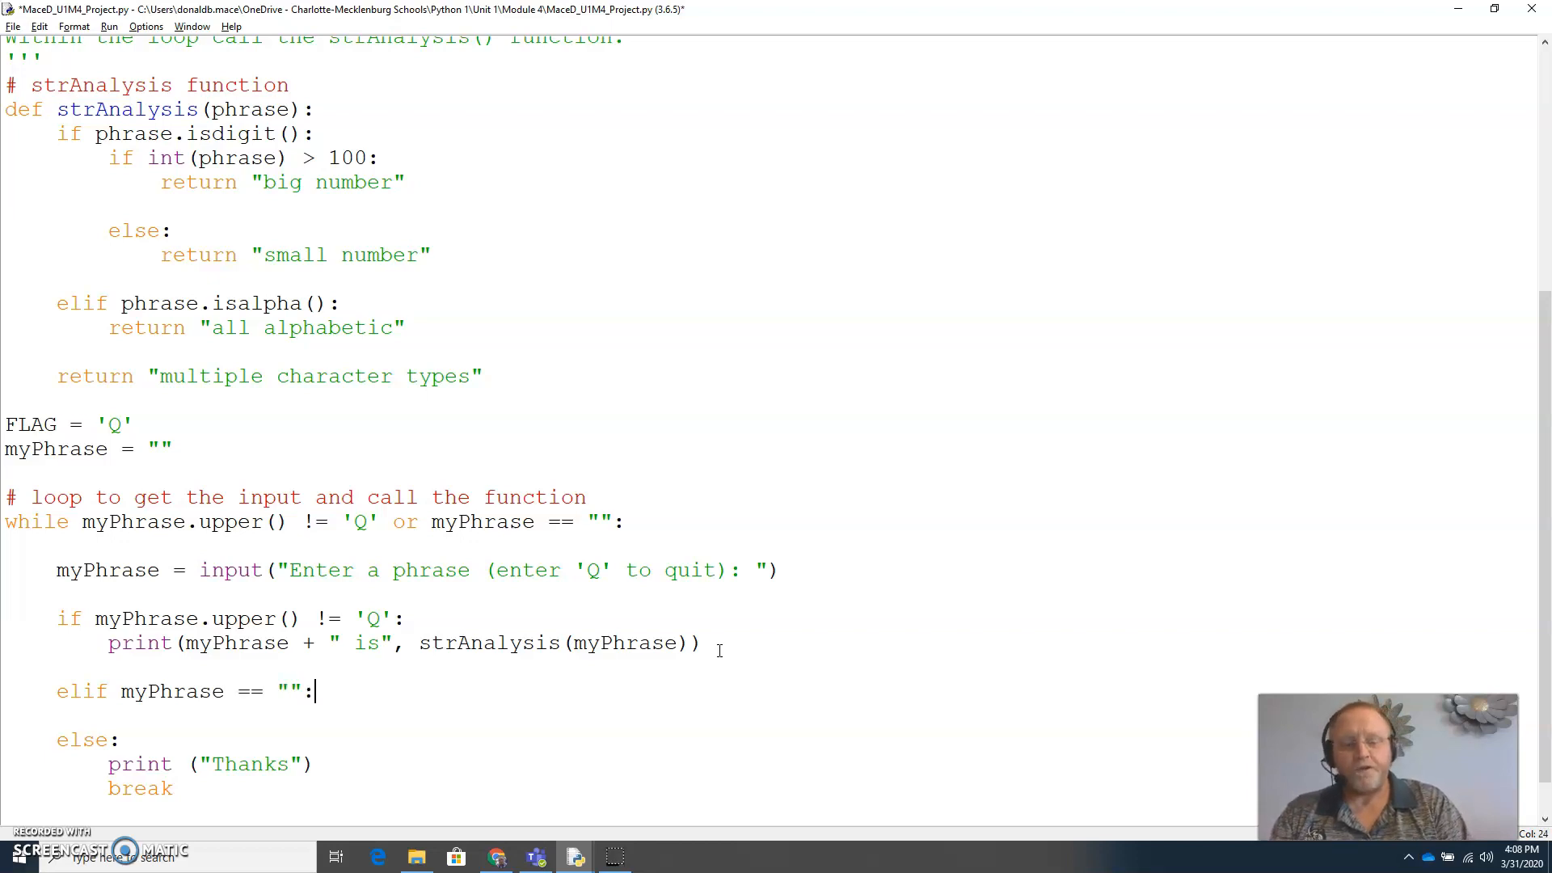
pyautogui.write('cont')
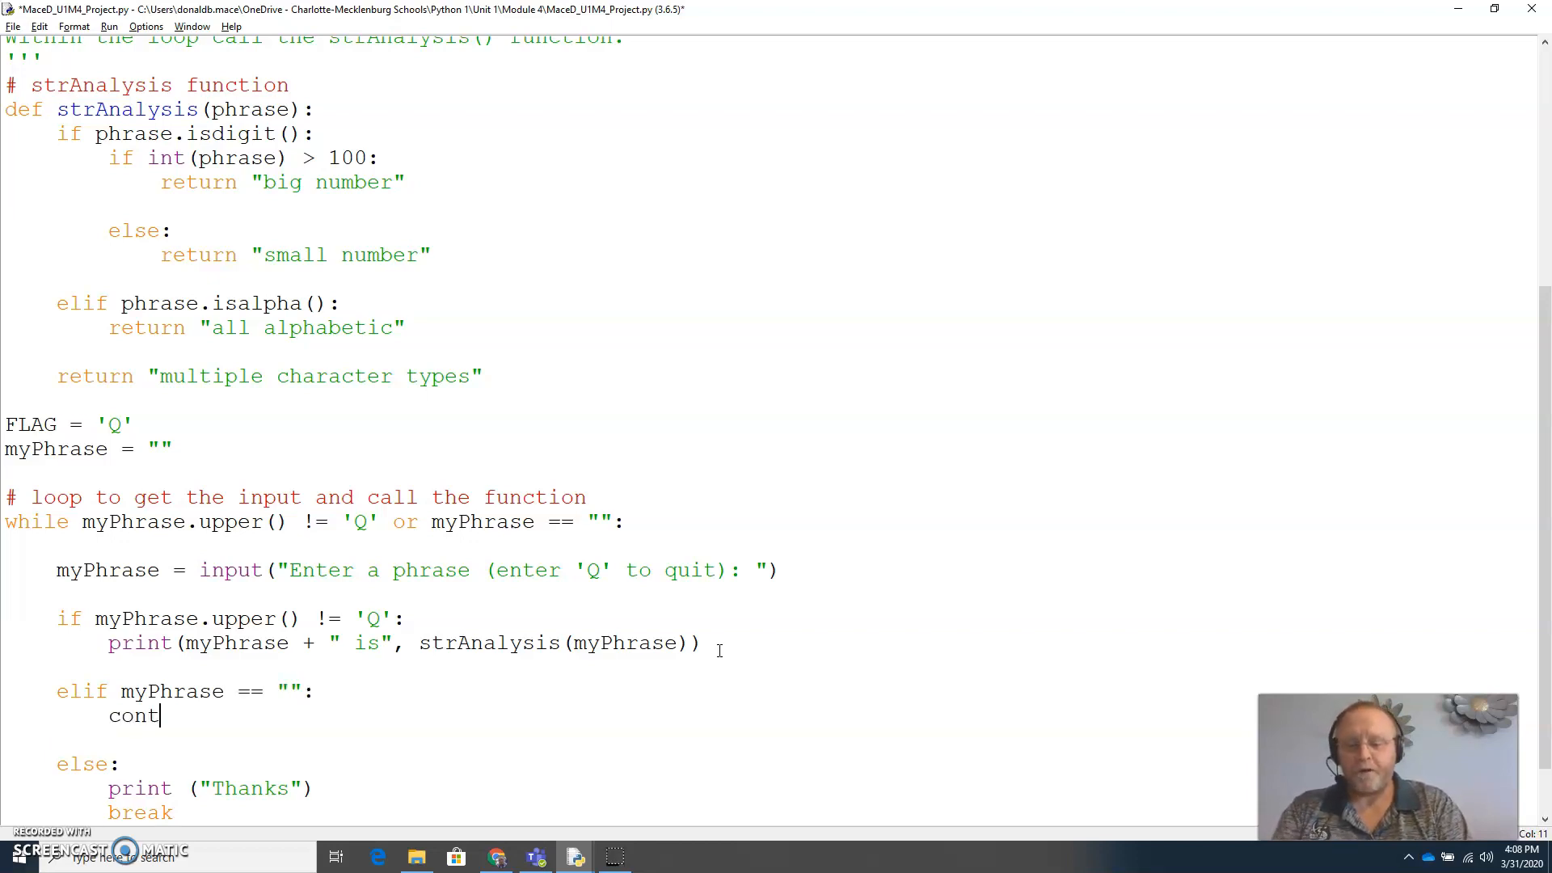
pyautogui.write('inue')
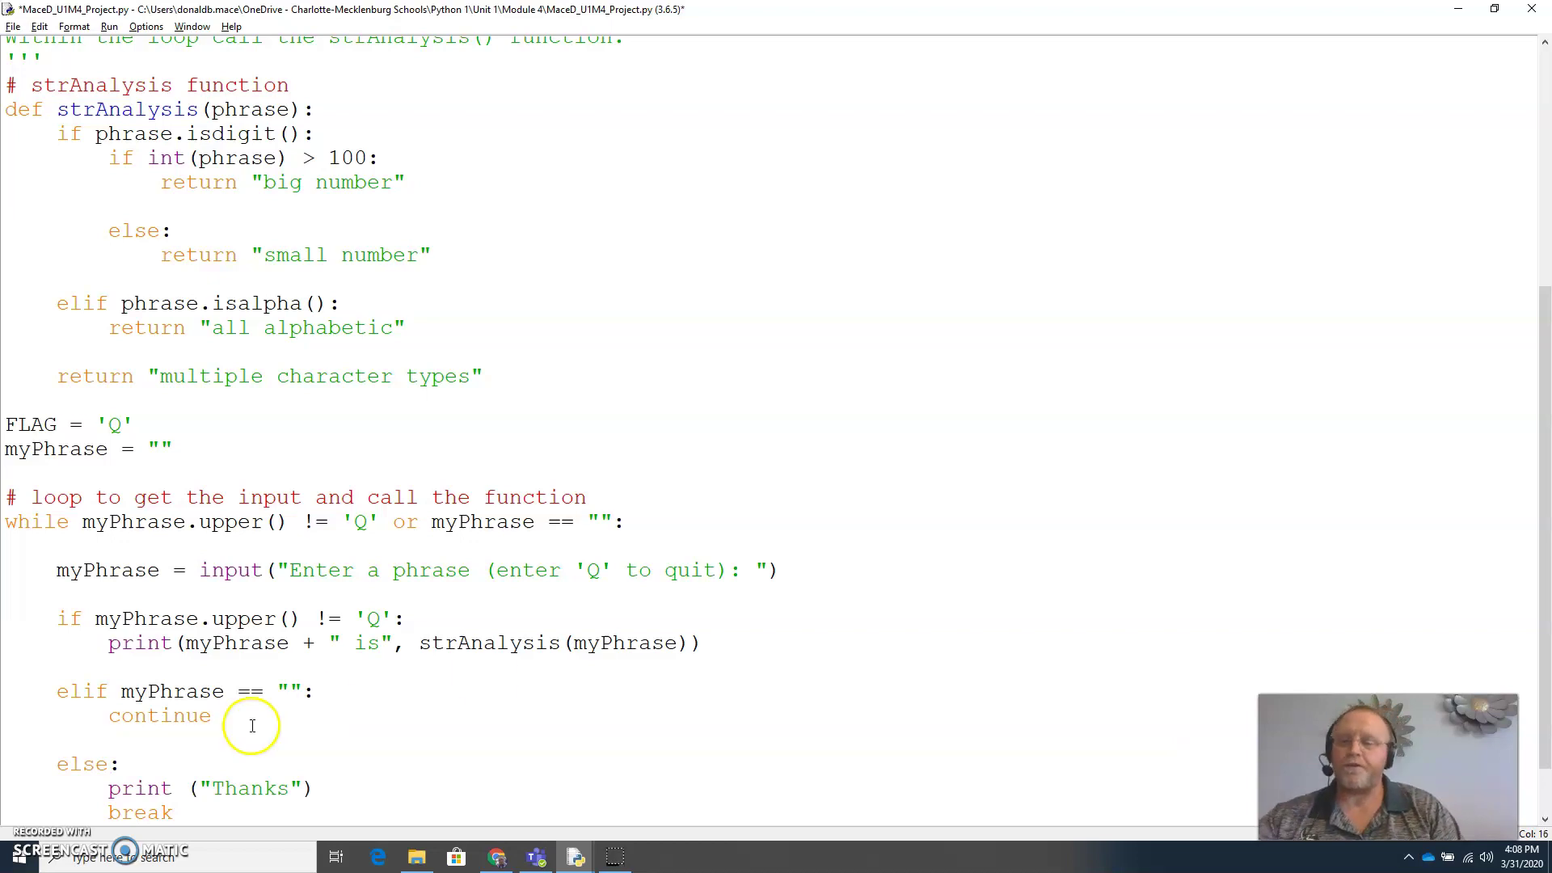
pyautogui.doubleClick(159, 716)
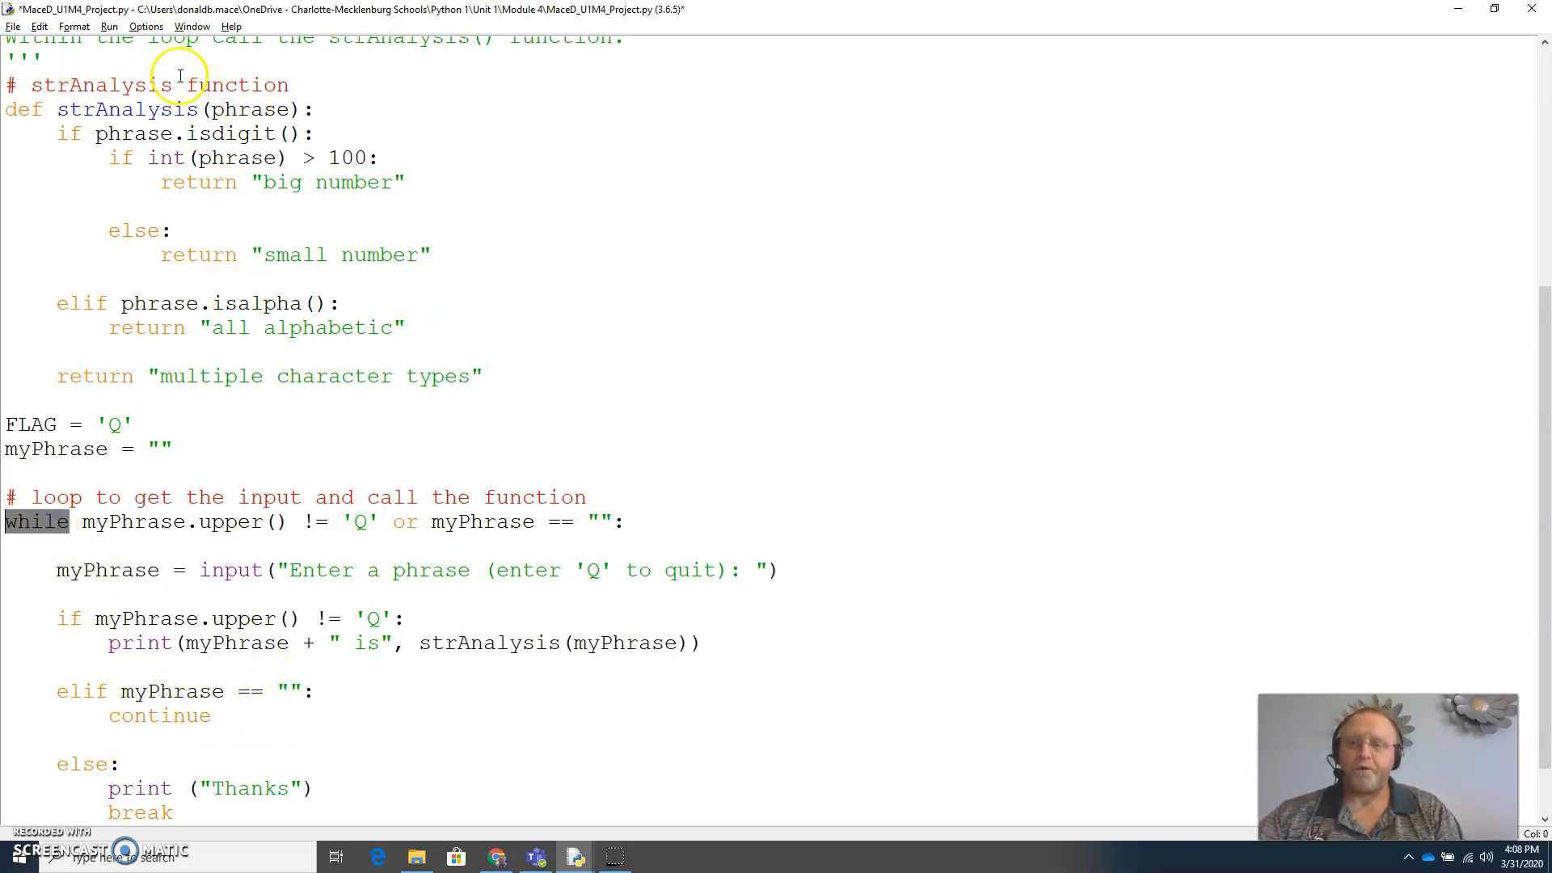
# Run Module from the Run menu, agreeing to save the script first.
pyautogui.click(108, 26)
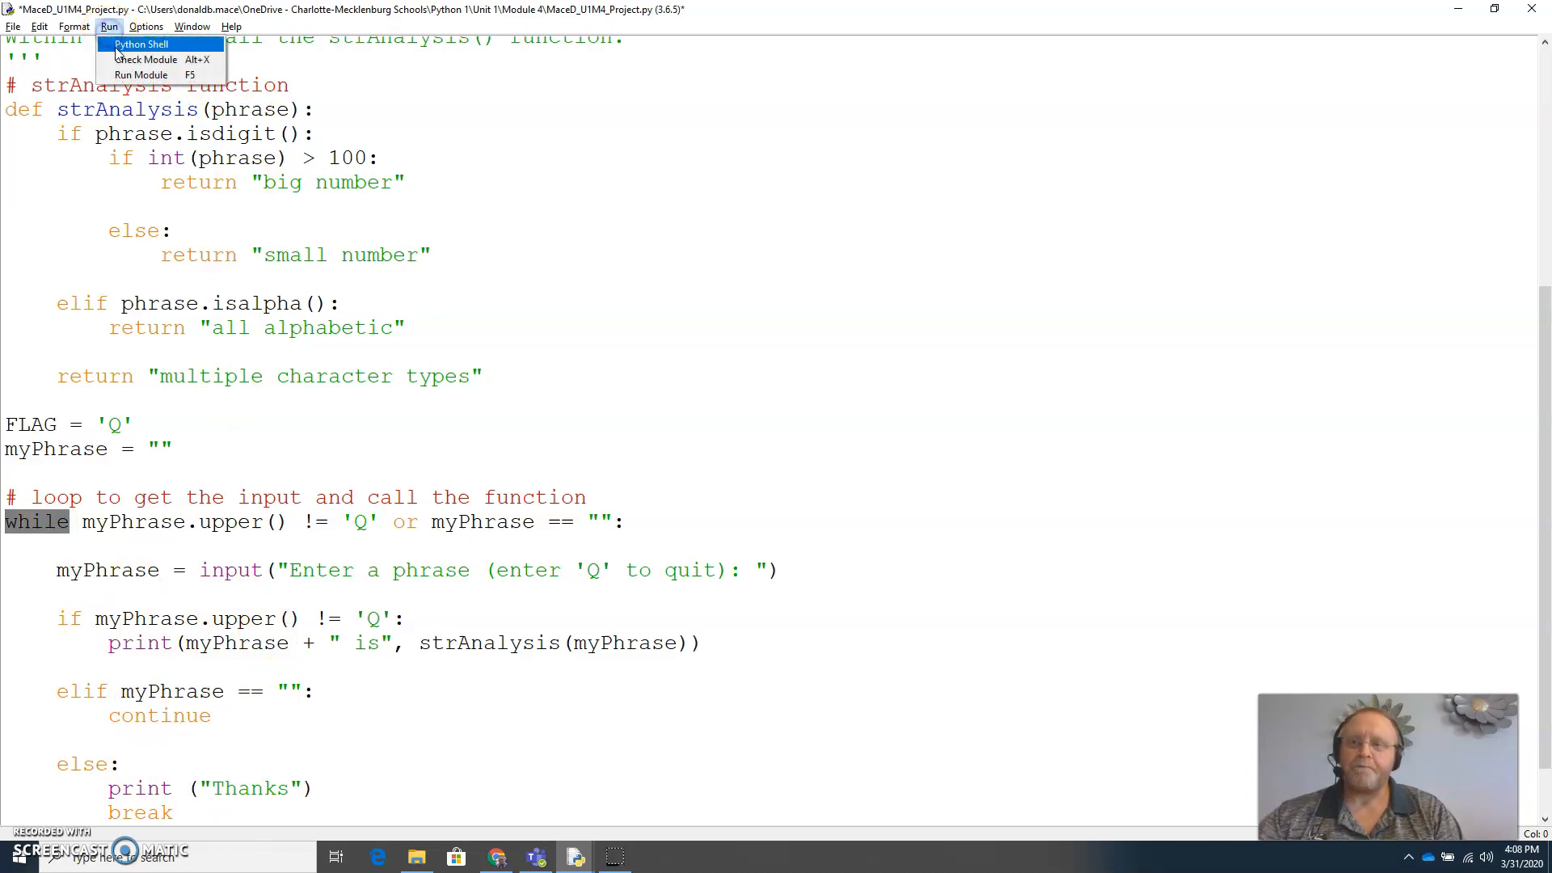
pyautogui.click(141, 75)
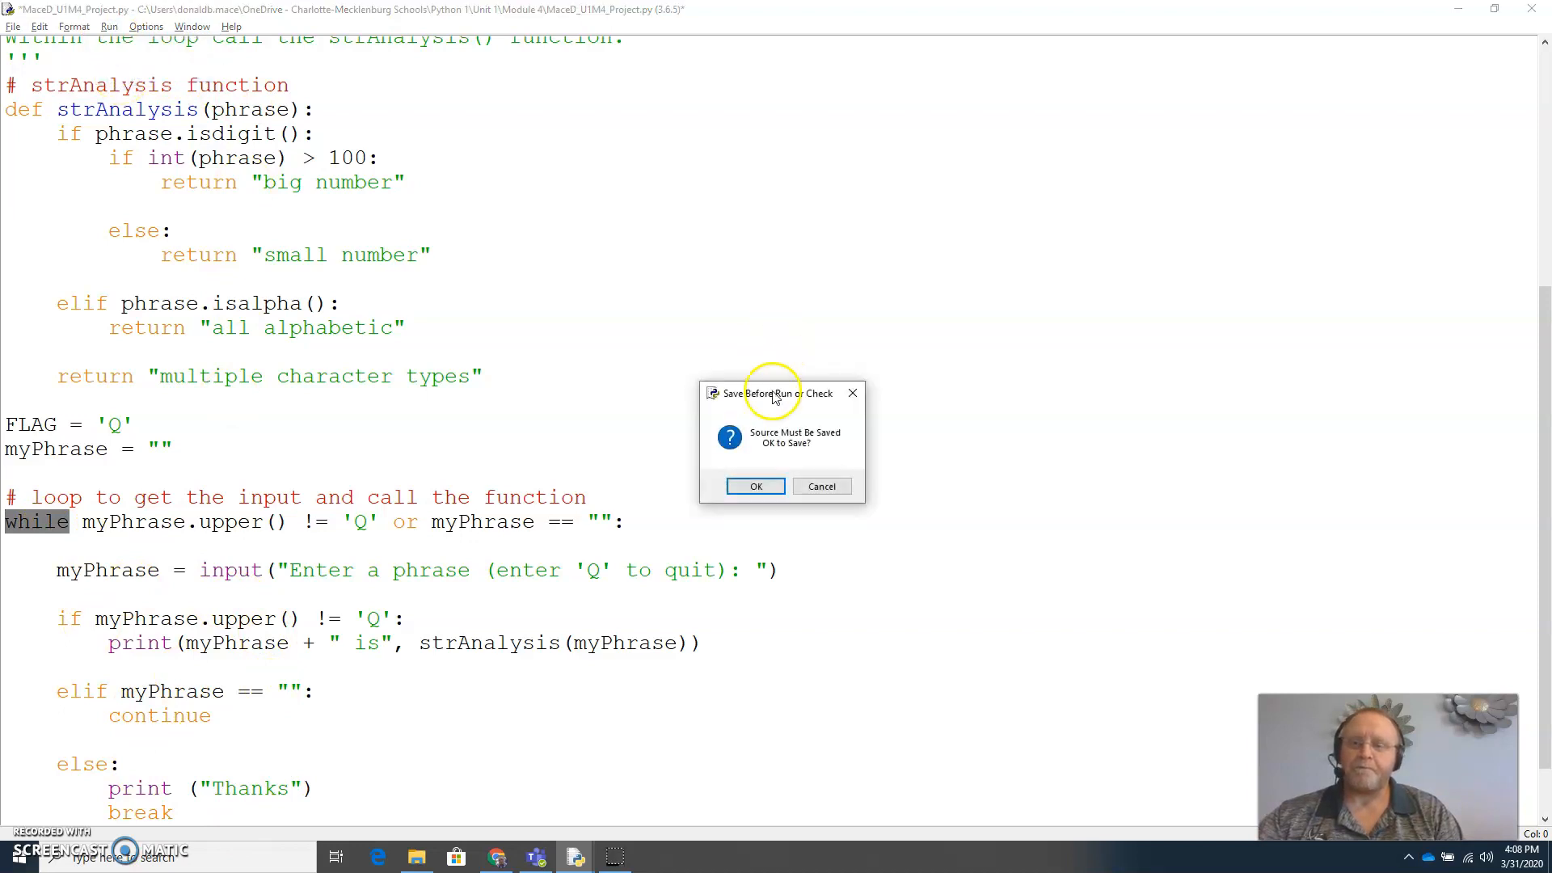
pyautogui.click(755, 486)
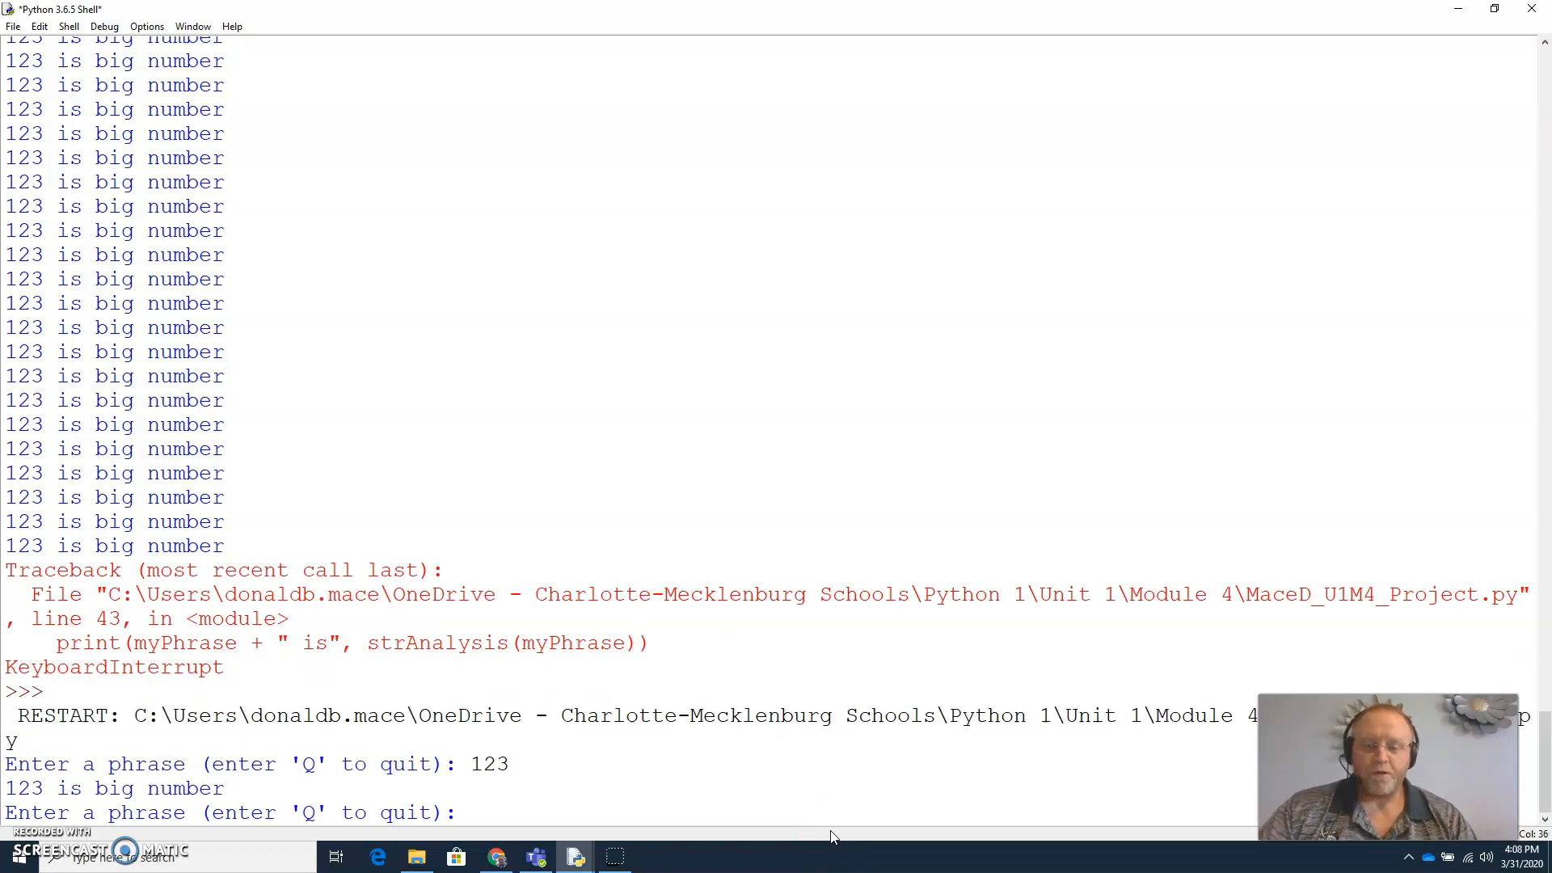
# Enter the mixed phrase 1234.6tyh for analysis, then q to end the loop with Thanks.
pyautogui.write('12')
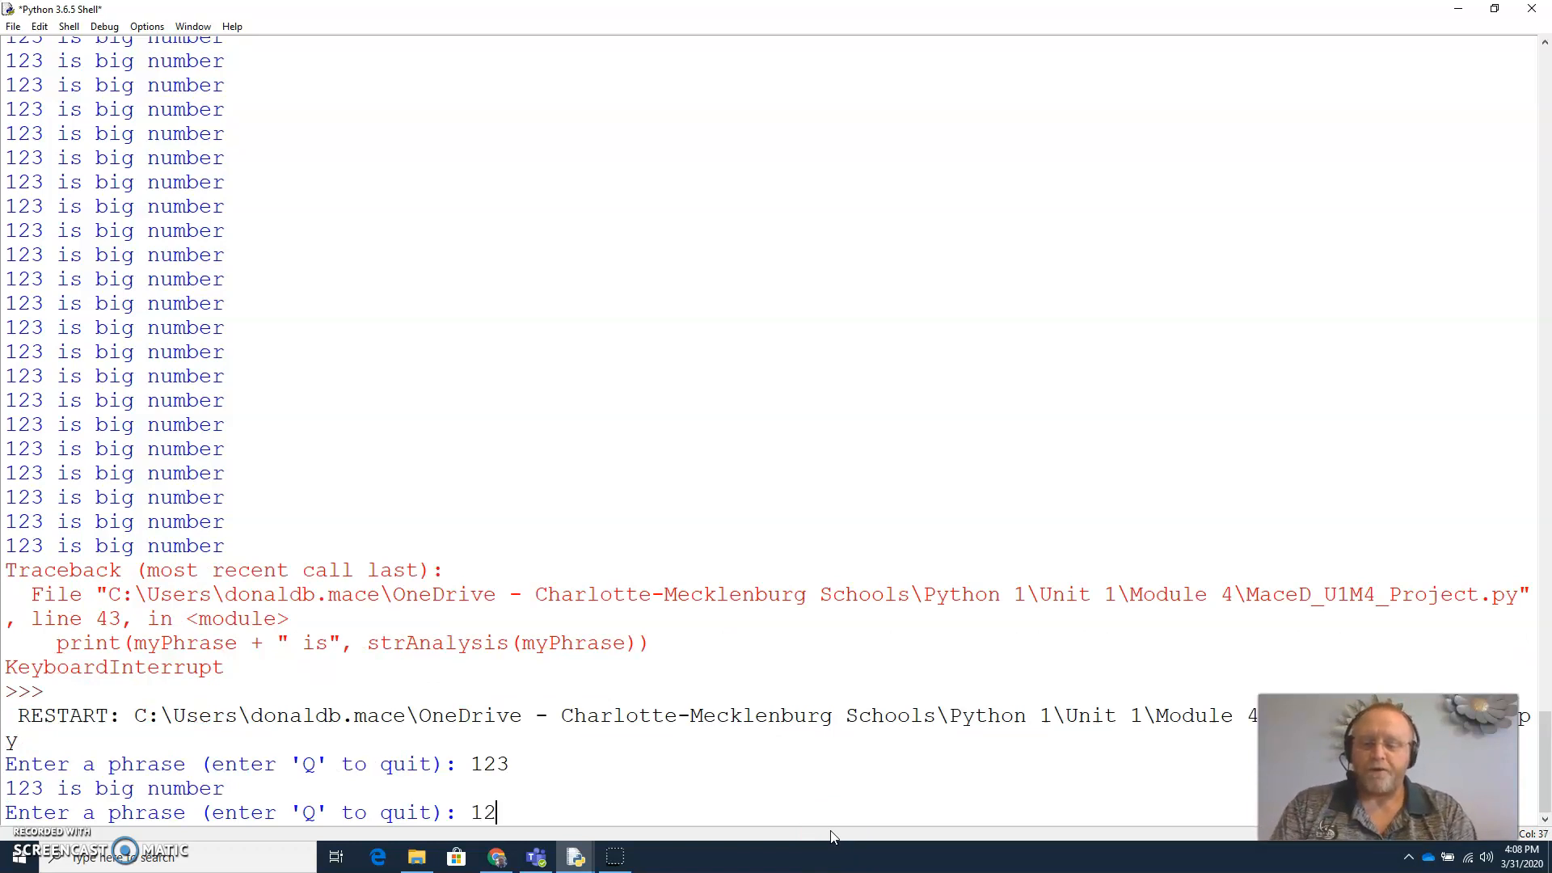
pyautogui.write('34.6ty')
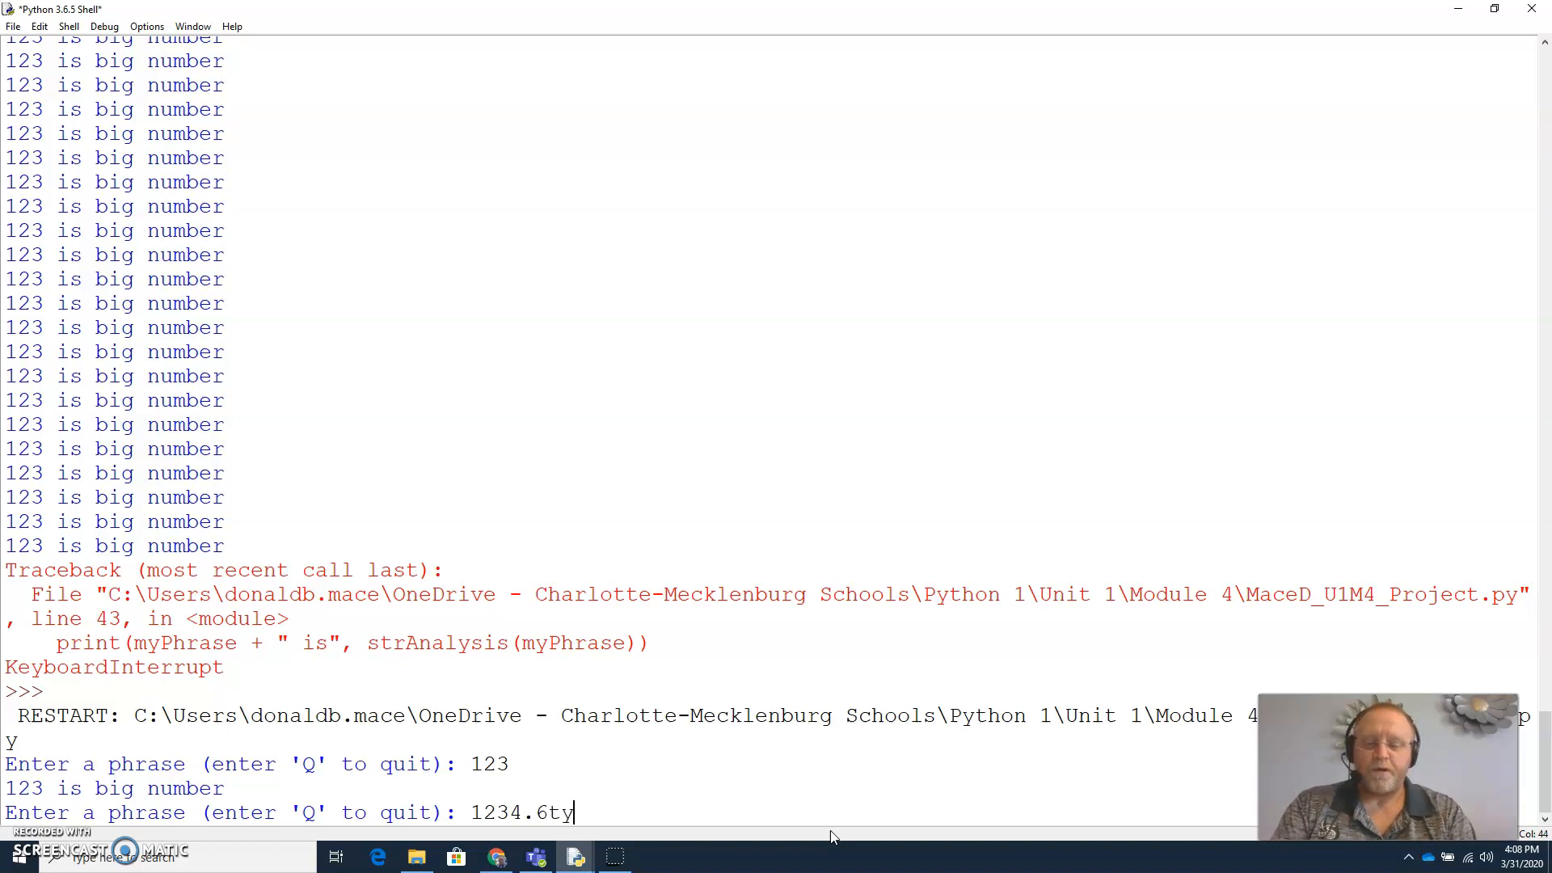
pyautogui.press('Return')
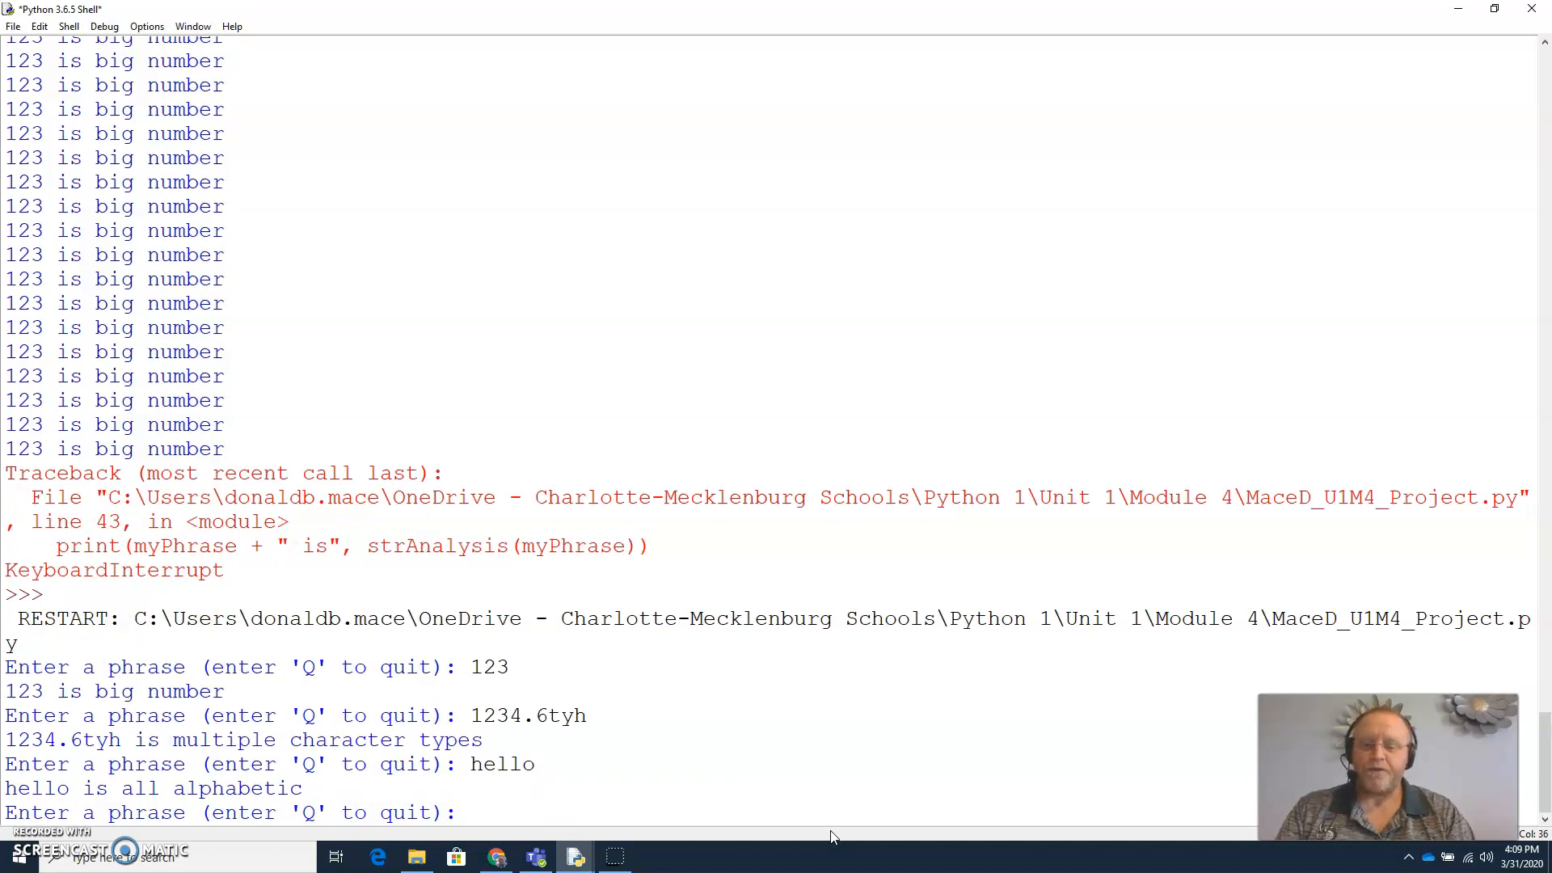
pyautogui.write('q')
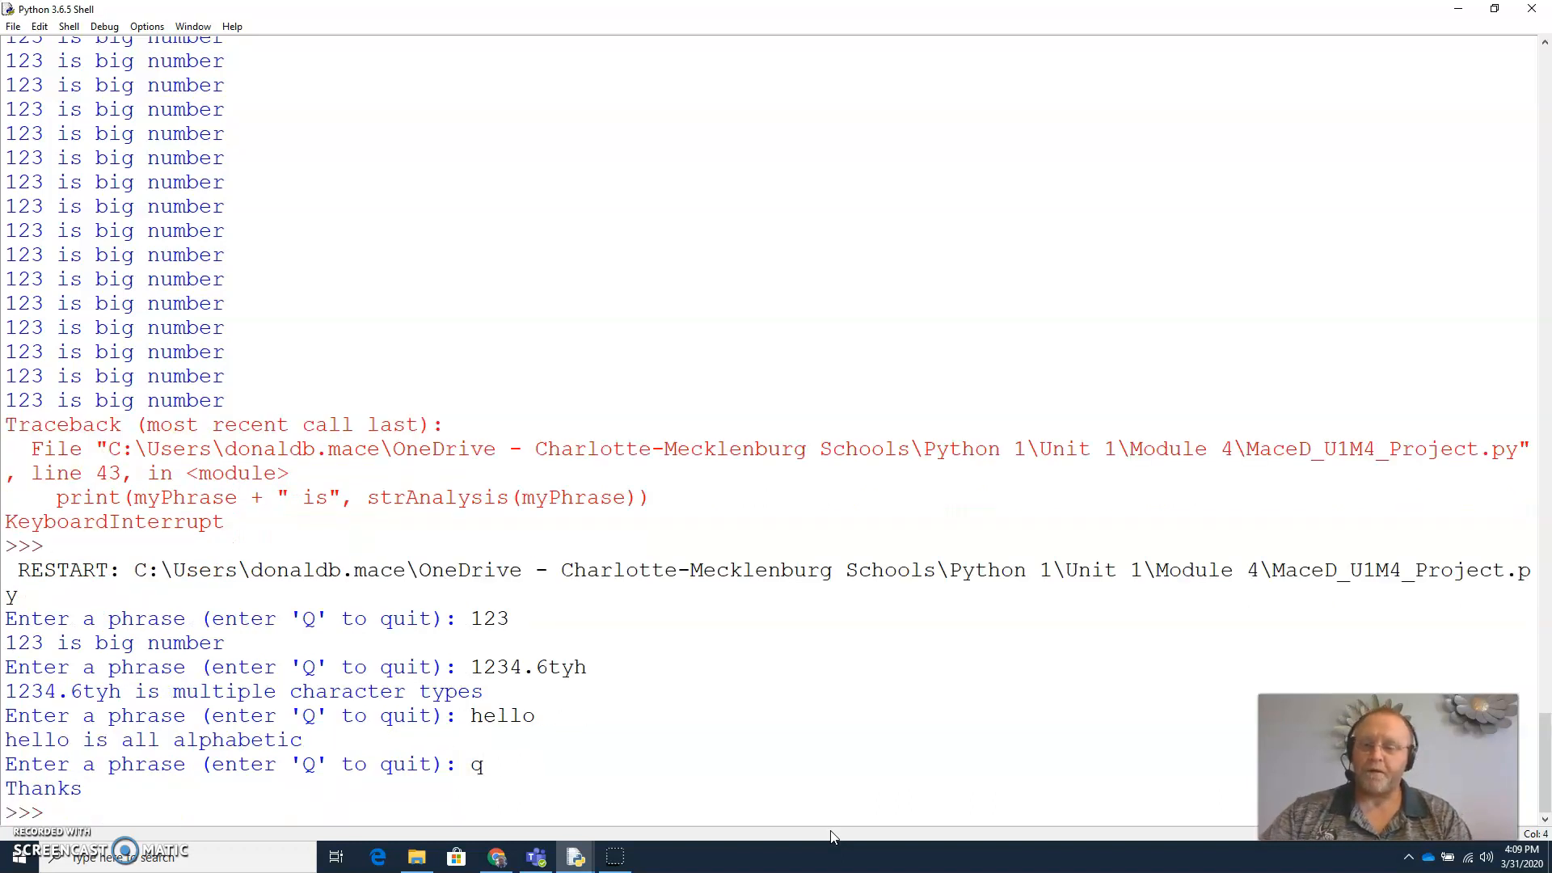